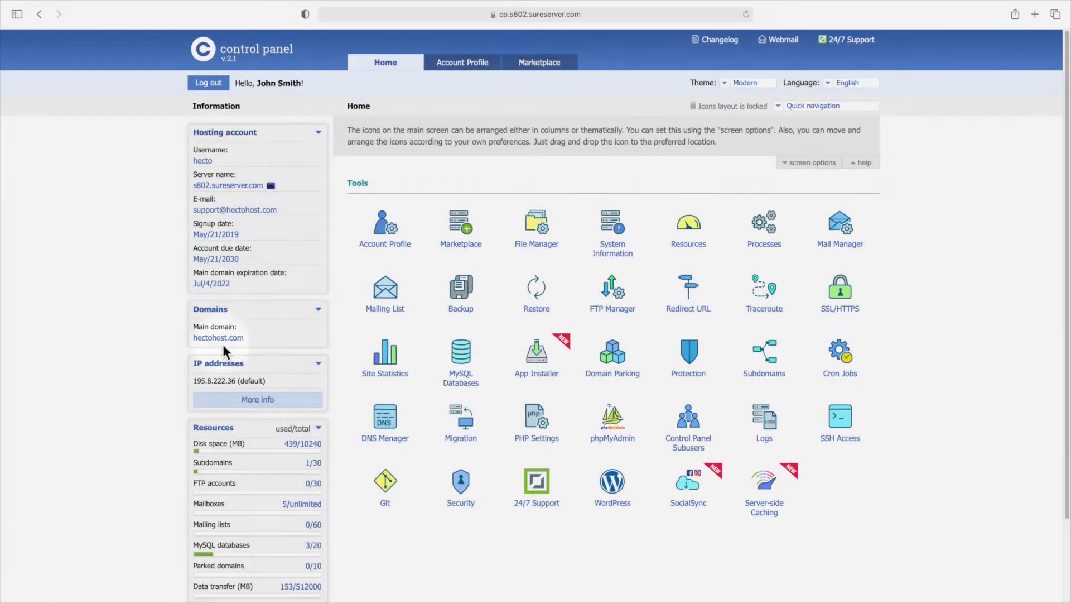
mouse_move(396, 374)
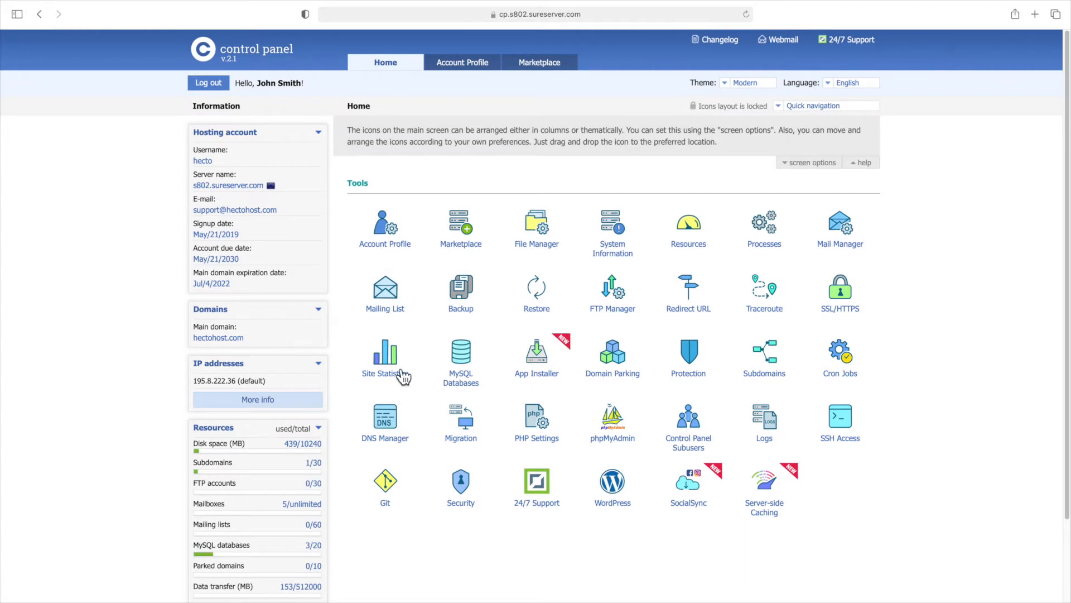
mouse_move(820, 343)
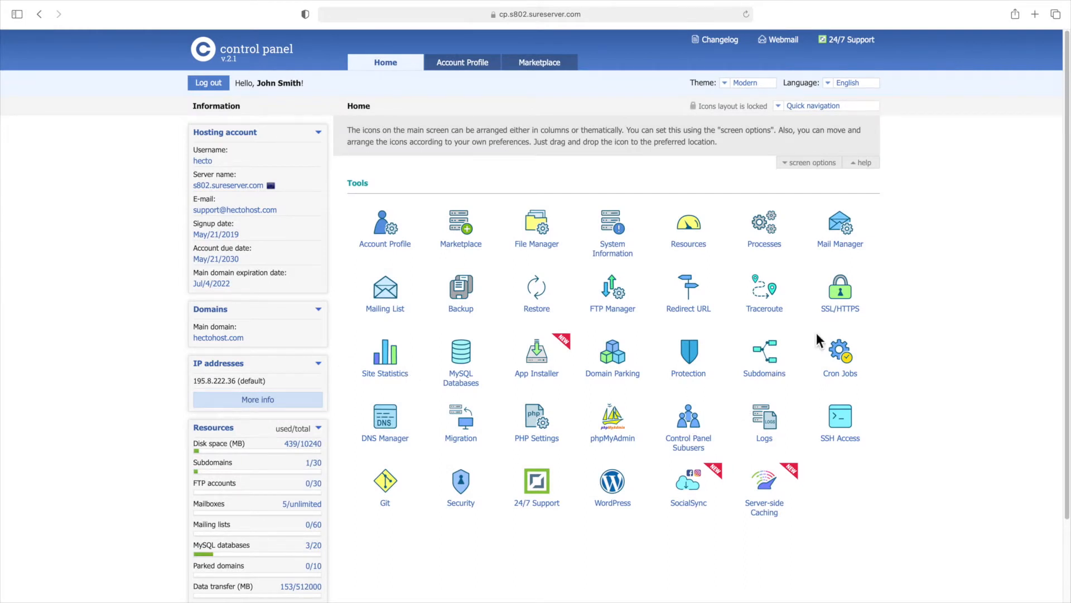
mouse_move(839, 301)
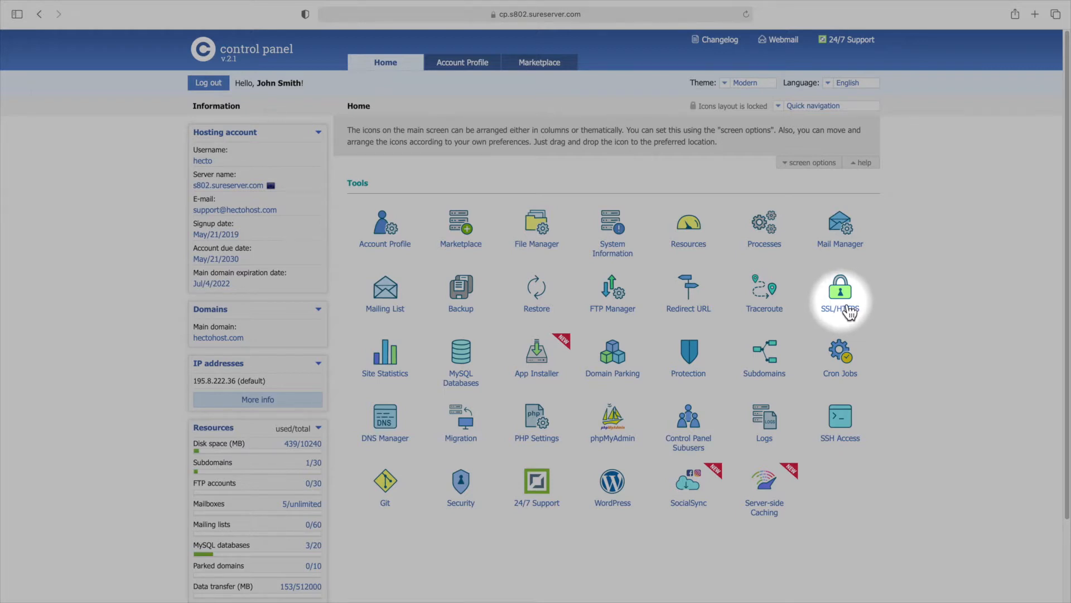
Enable Let's Encrypt certificates for the mbox, staging and www hostnames under SSL/HTTPS.
left_click(839, 291)
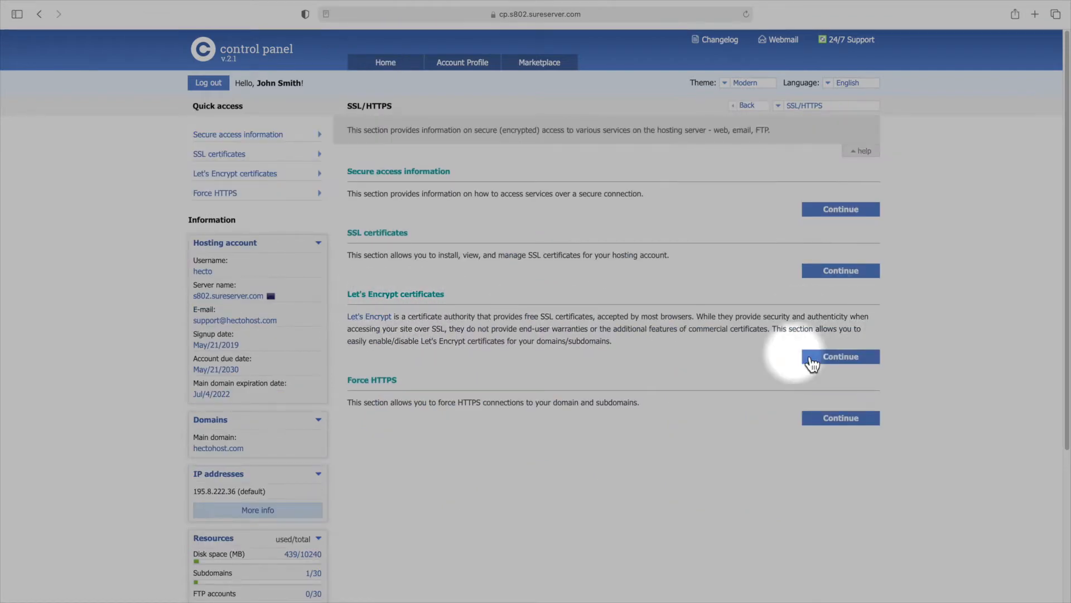
left_click(839, 356)
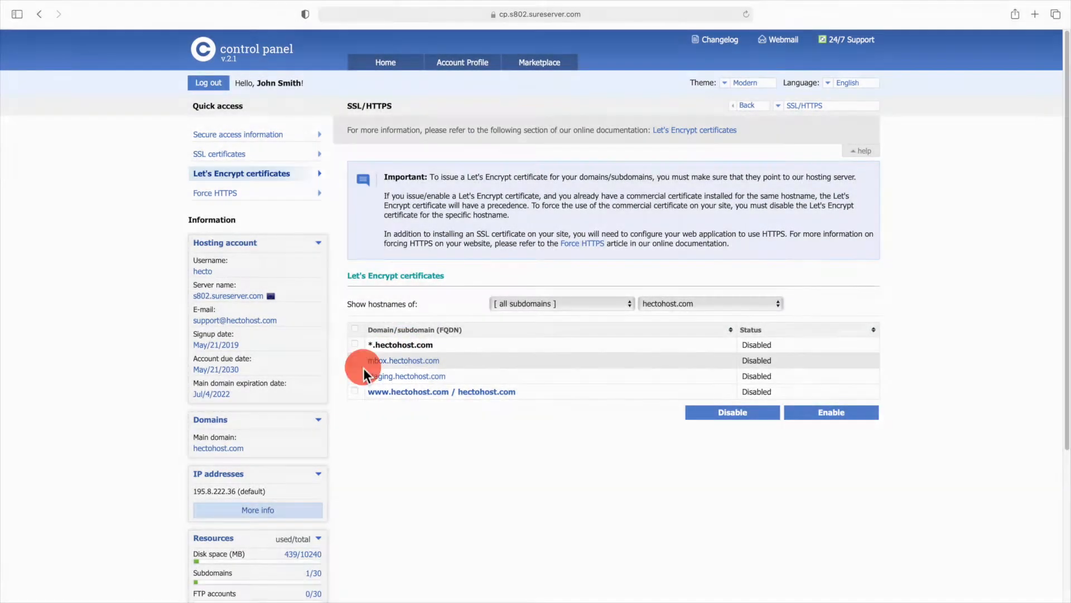
left_click(355, 391)
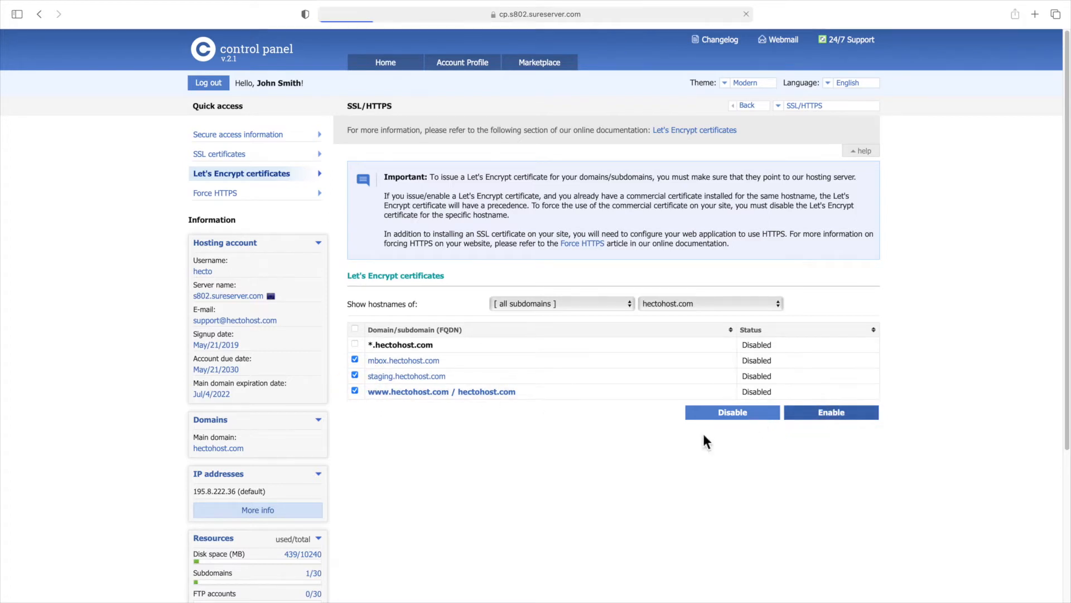
left_click(830, 412)
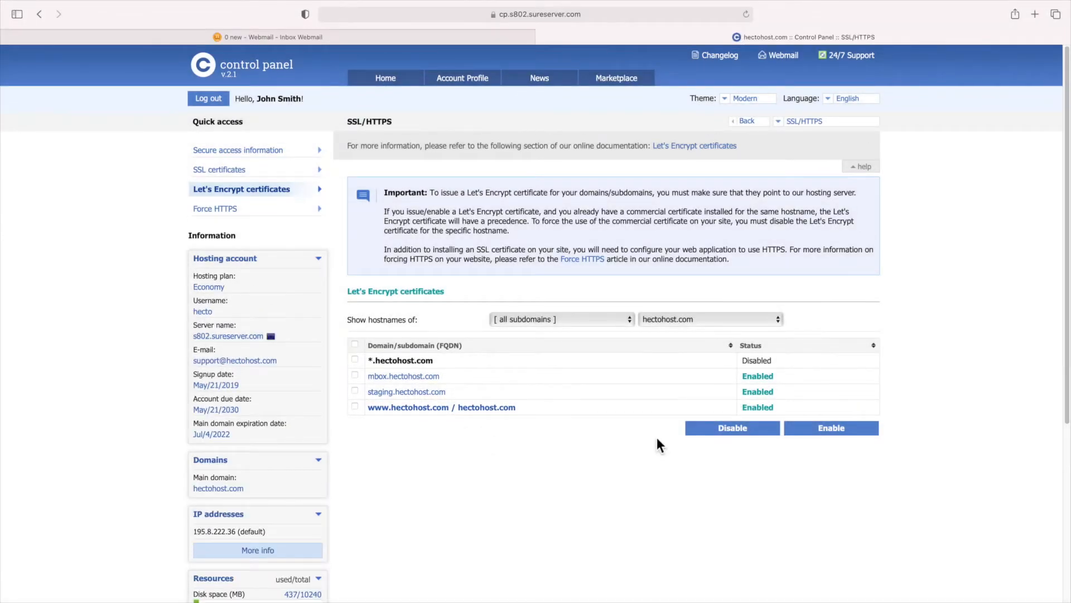
Load cloudflare.com in a new tab and start the account sign-up.
left_click(1033, 13)
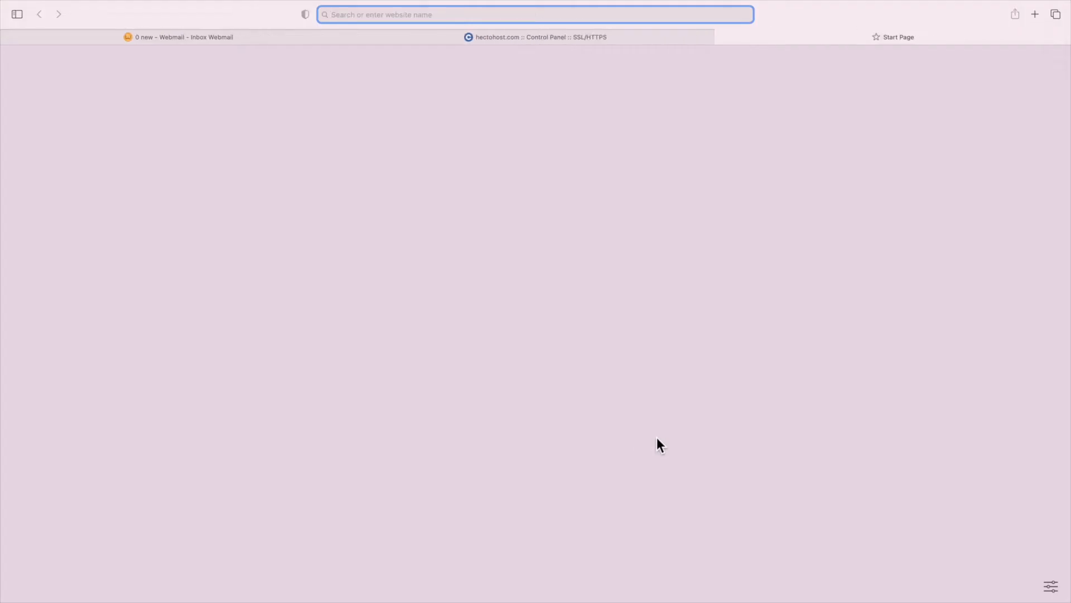
type("cloudflare.com")
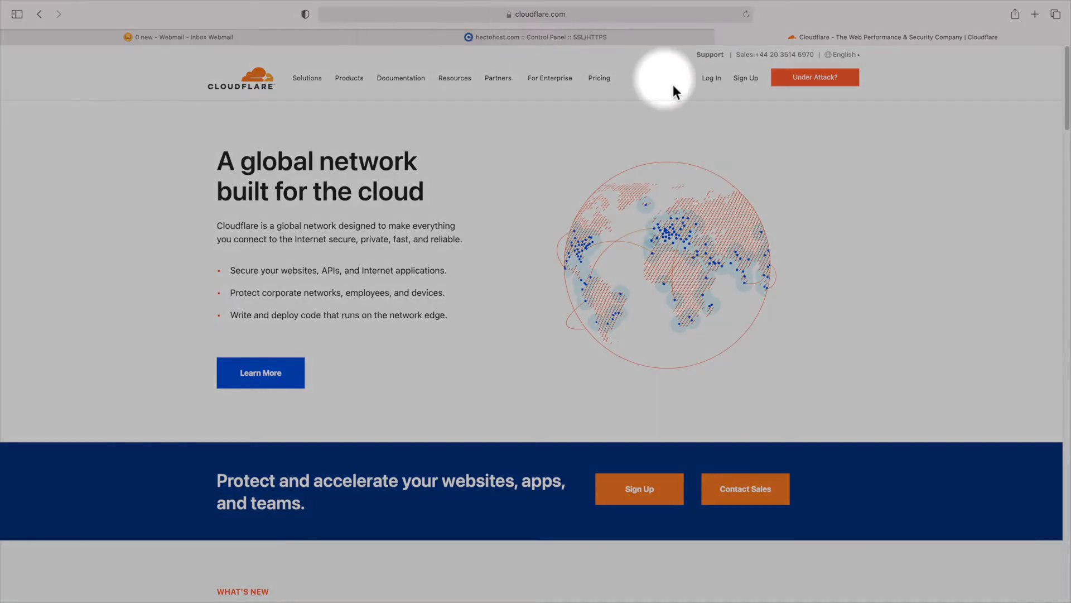
left_click(745, 77)
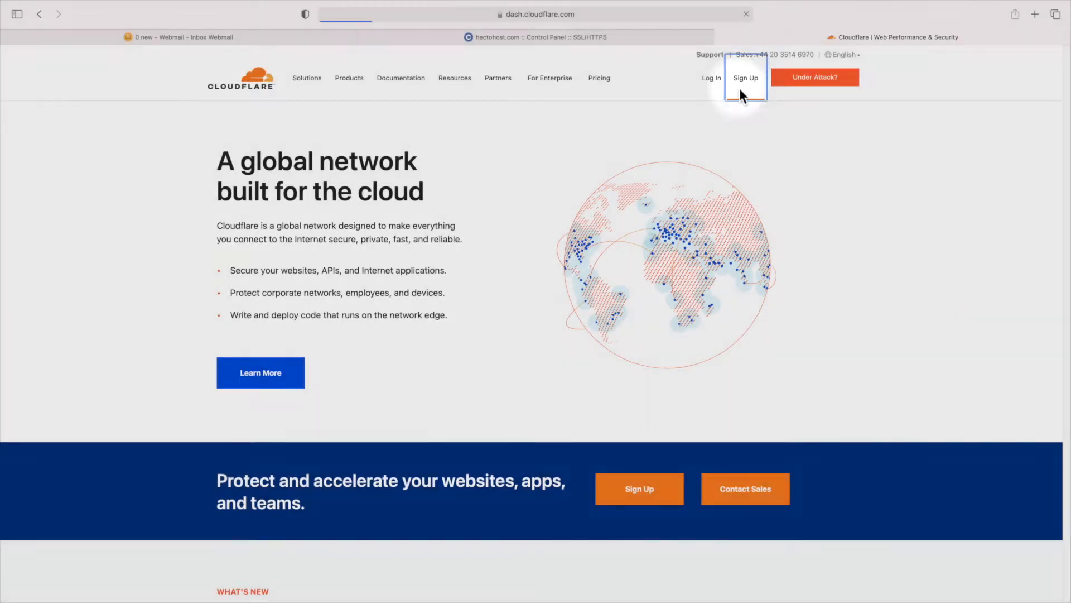
left_click(746, 77)
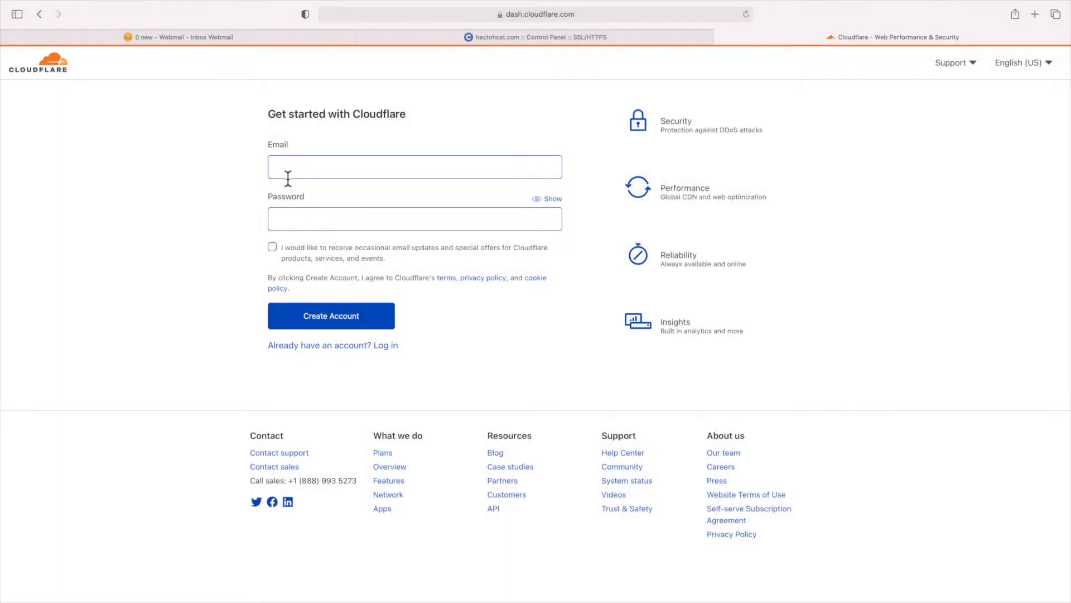
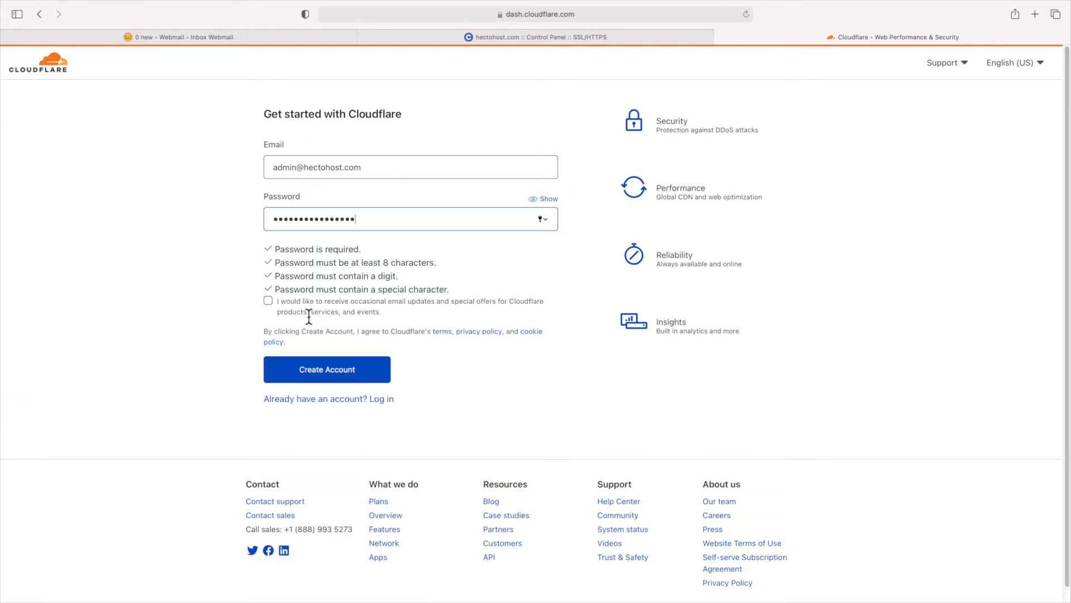
left_click(178, 37)
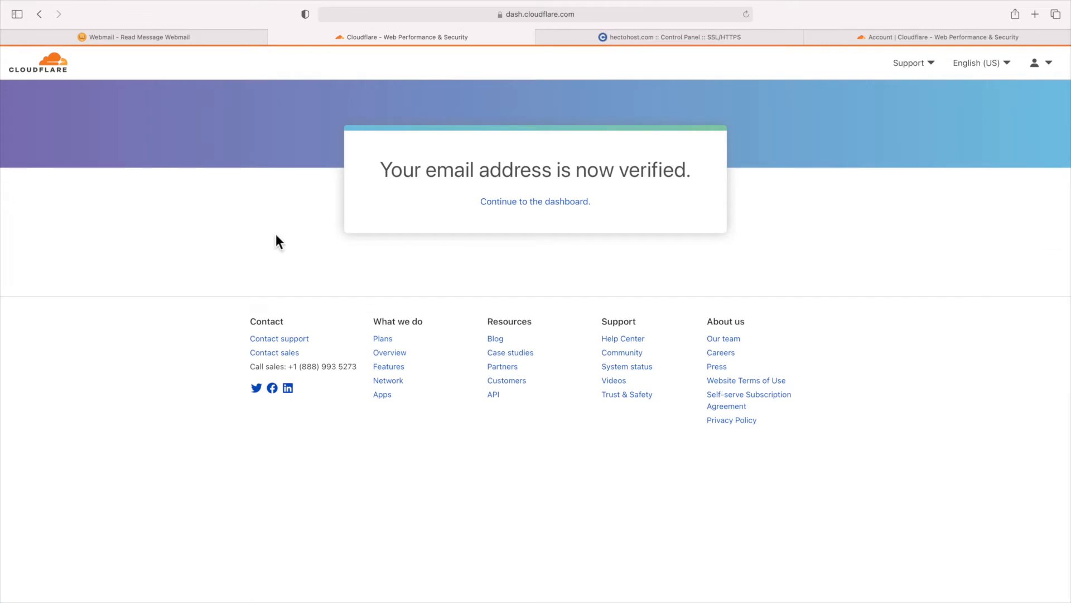
mouse_move(554, 206)
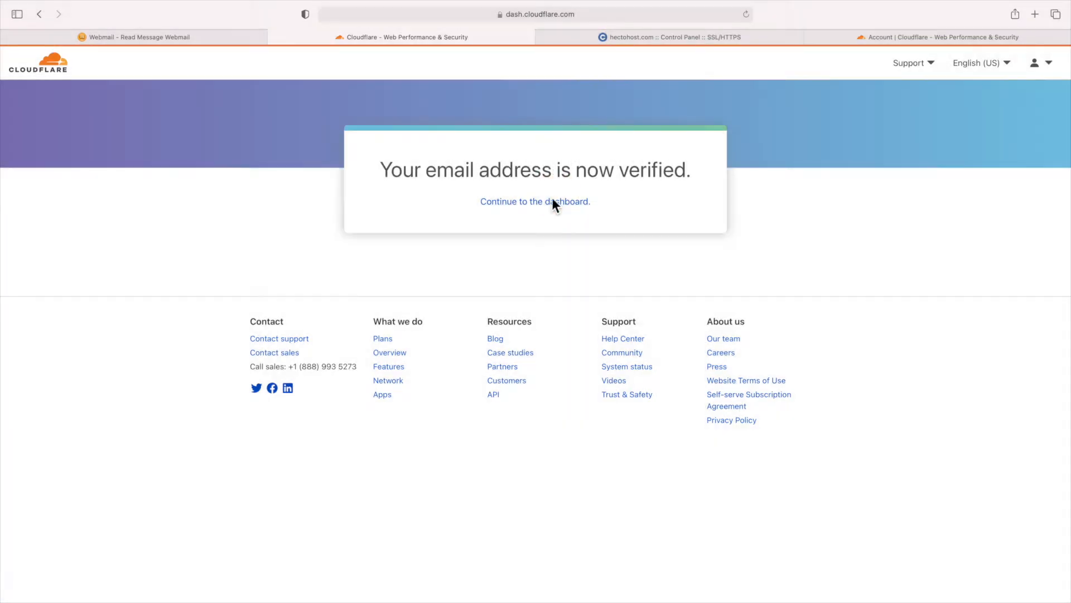
Add hectohost.com as a new site and confirm the Free plan.
left_click(535, 201)
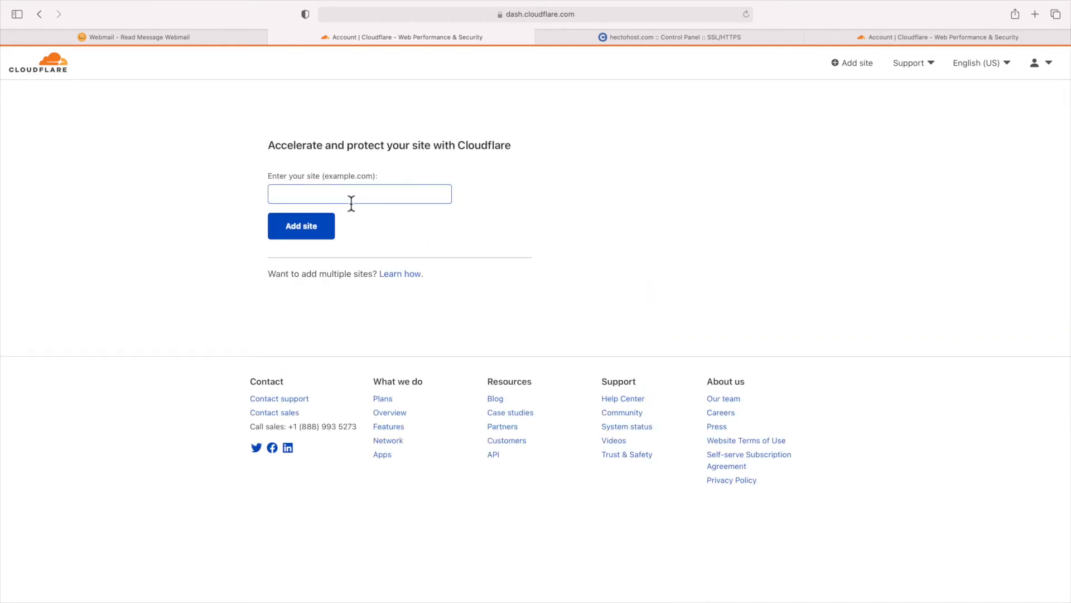
type("hectohost.com")
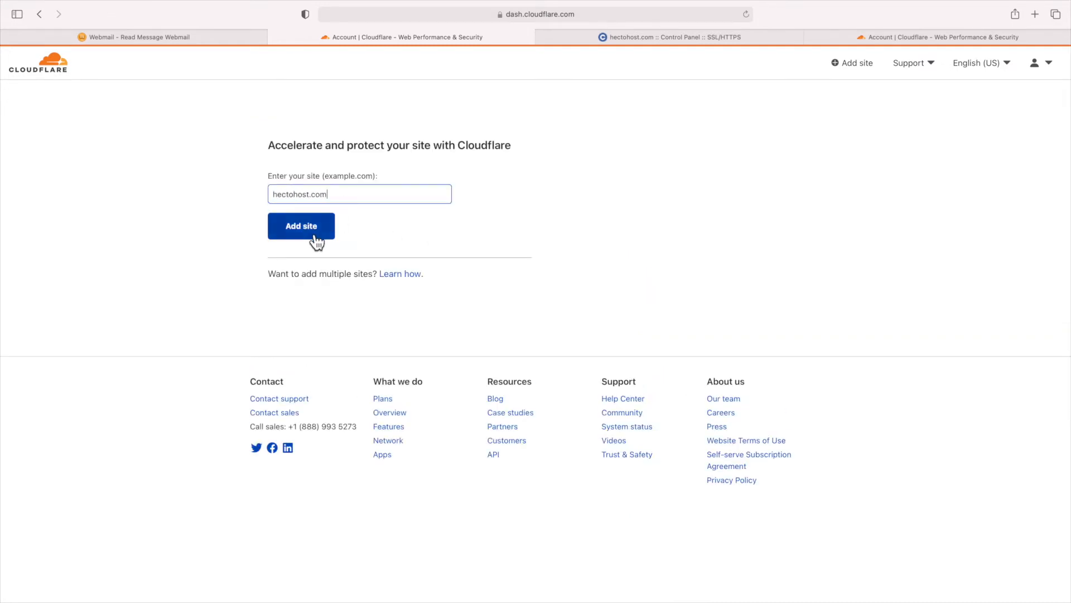
left_click(300, 225)
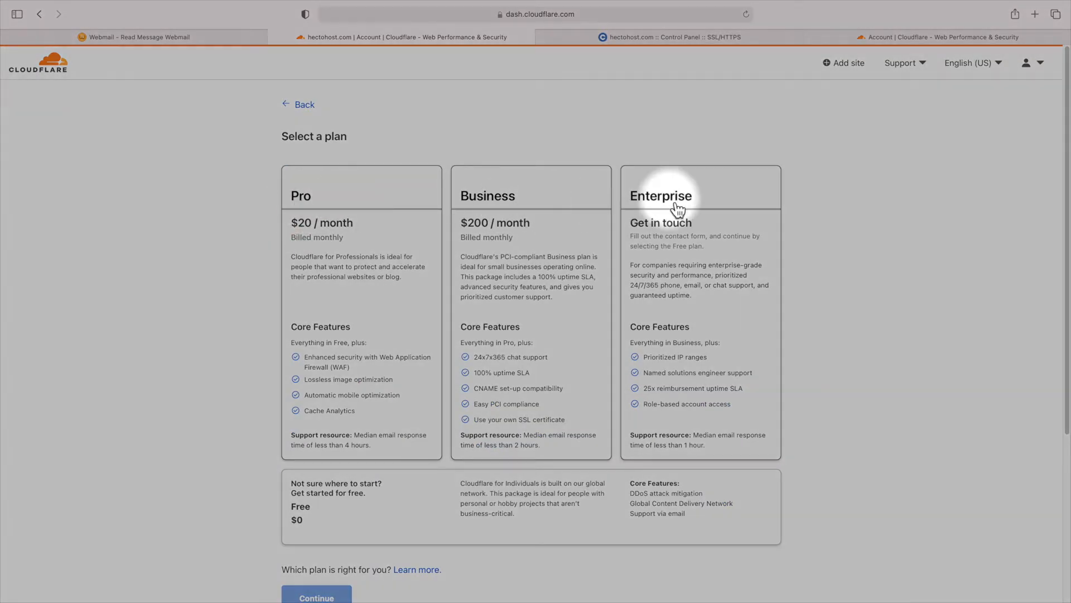
scroll("down", 3)
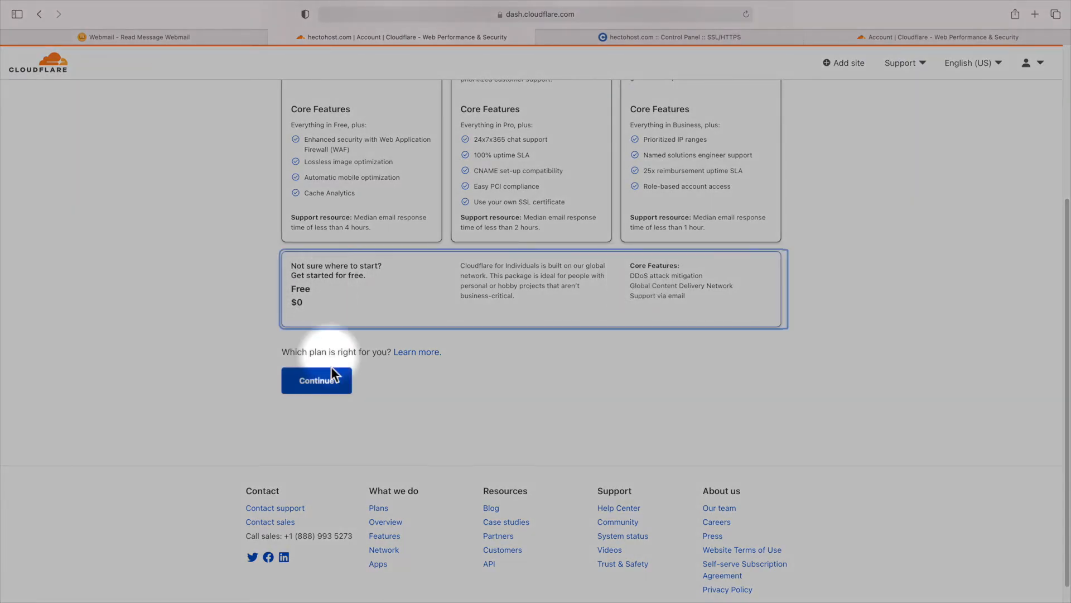
left_click(316, 381)
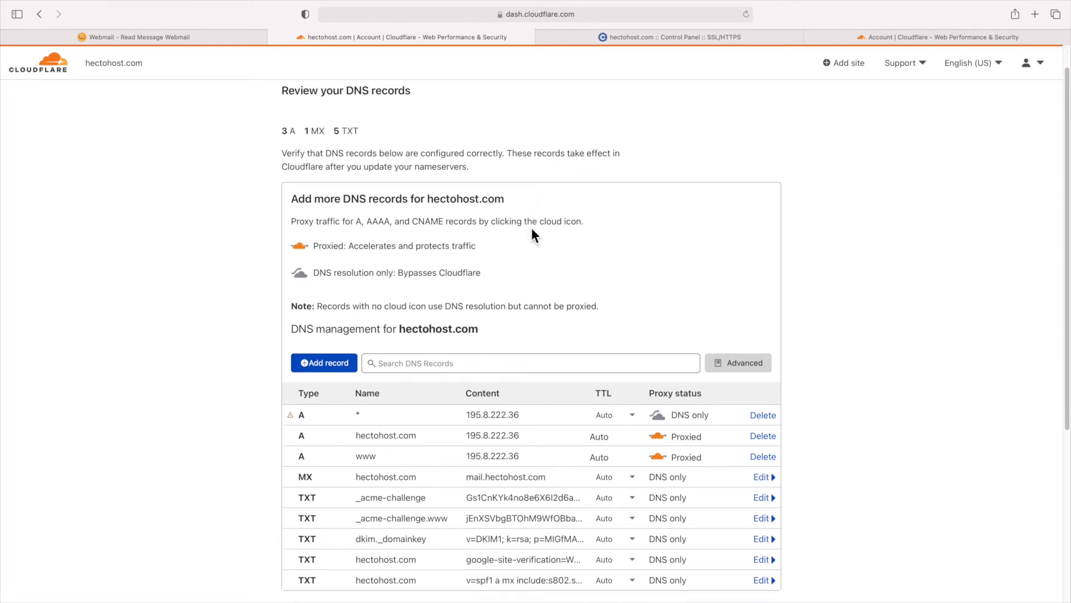
Delete the wildcard * A record from hectohost.com's scanned DNS records.
scroll("down", 3)
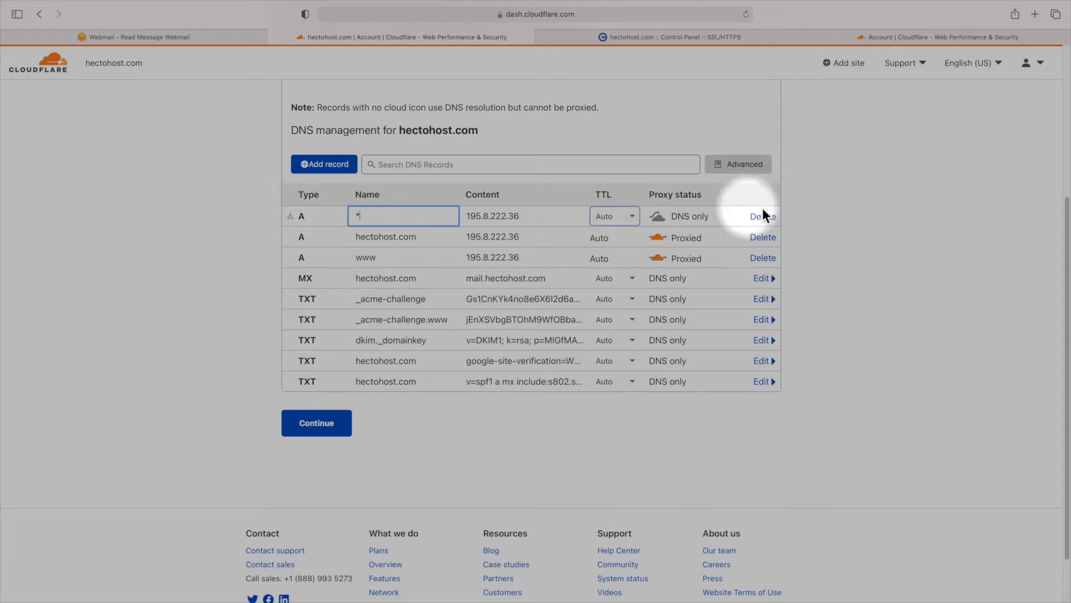
mouse_move(763, 217)
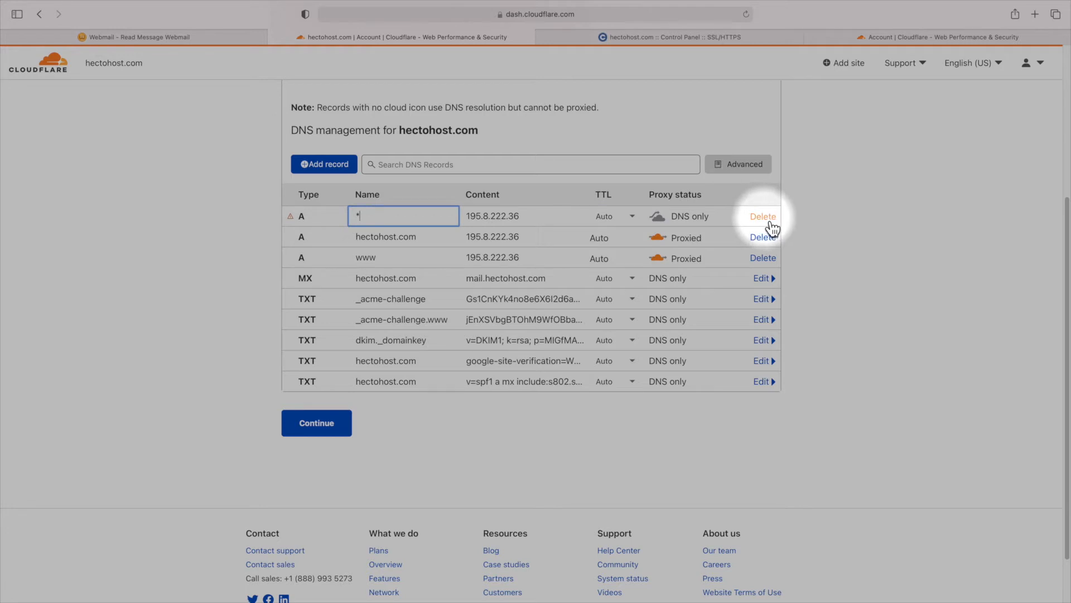
left_click(762, 215)
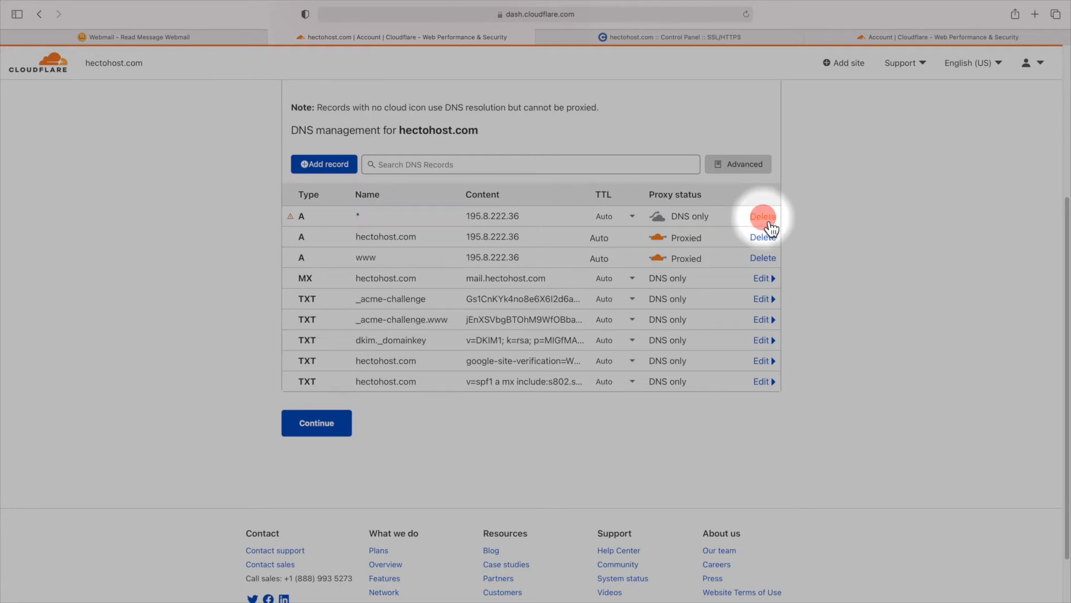
left_click(762, 215)
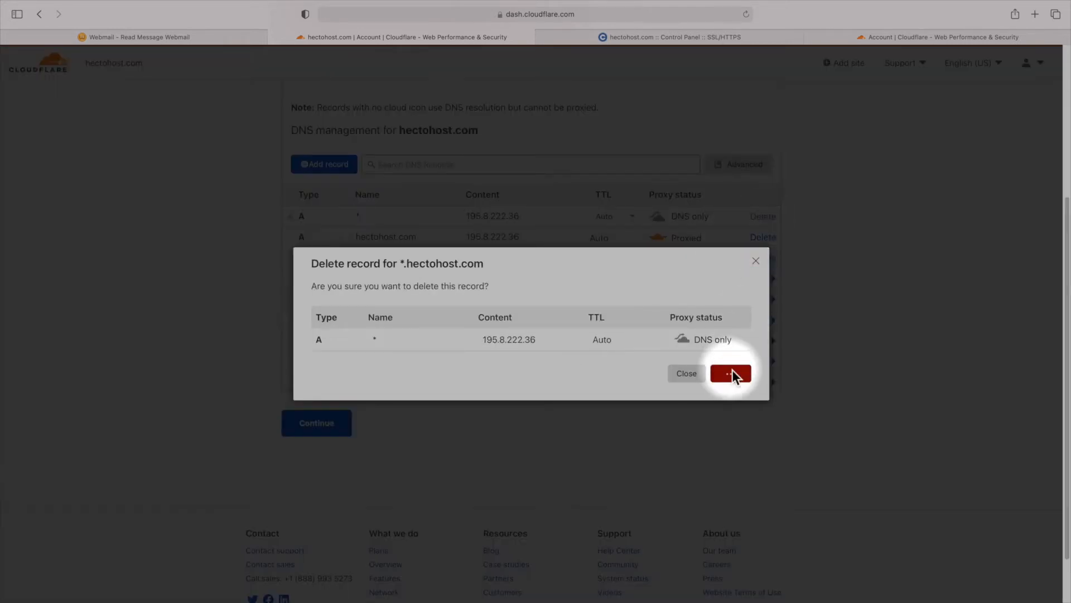
left_click(730, 373)
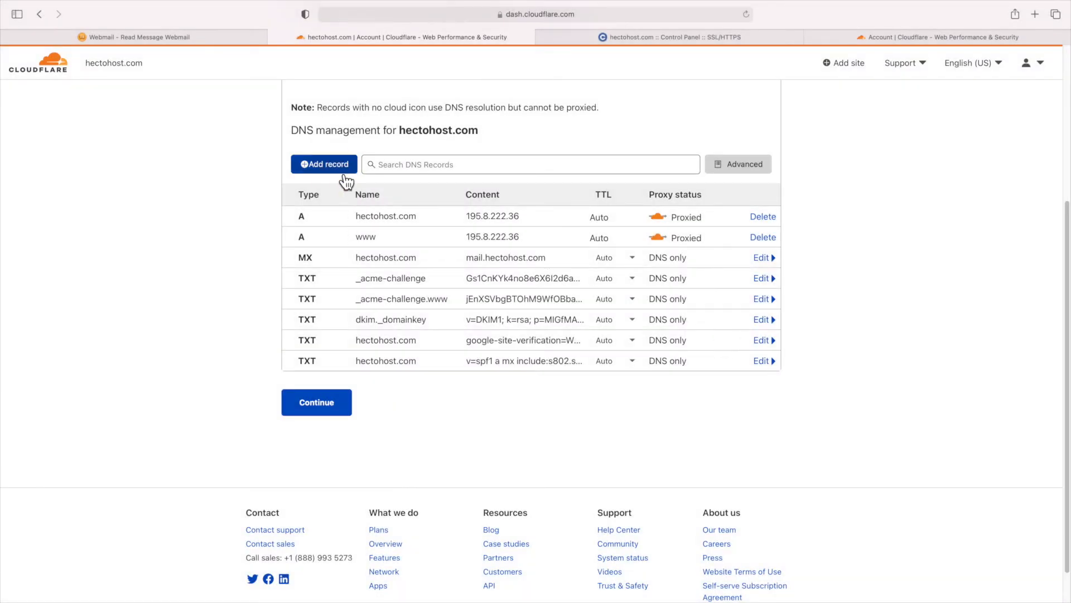
Start a new A record named mail pointing to 195.8.222.36.
left_click(323, 164)
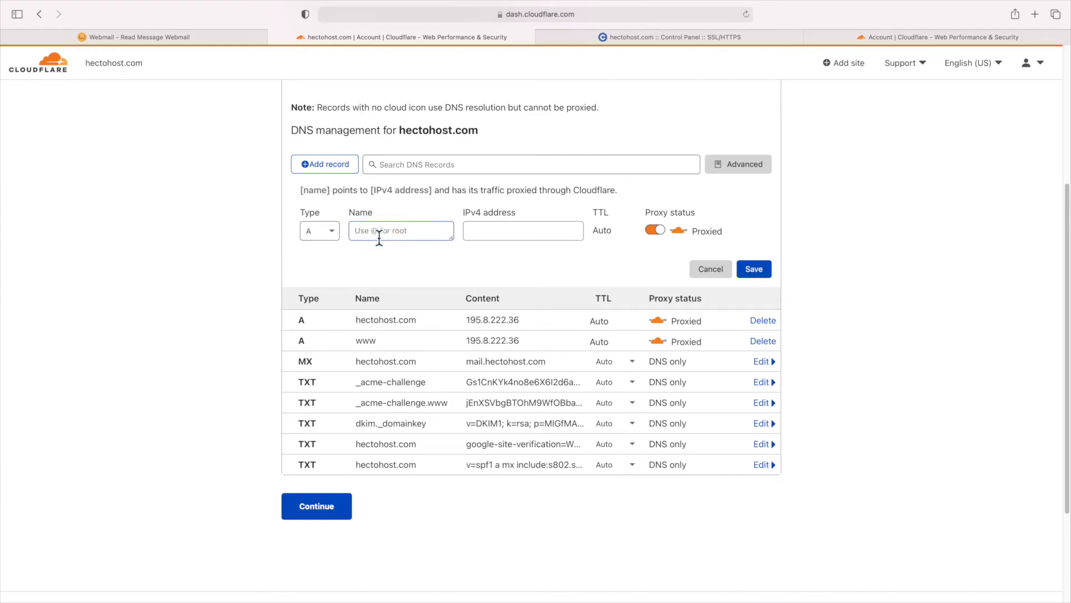
type("mail")
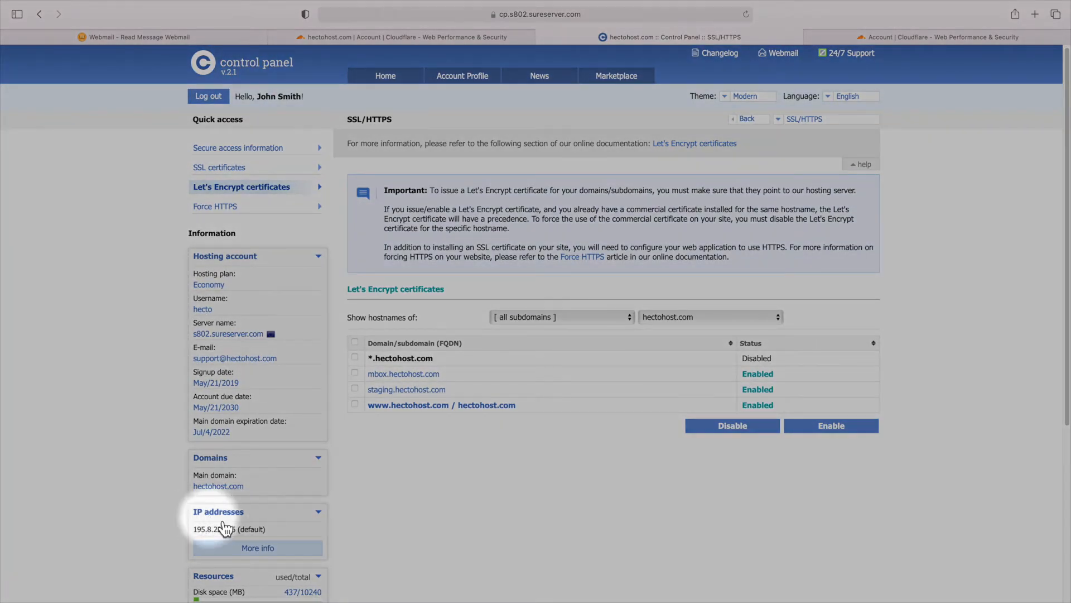
left_click(401, 36)
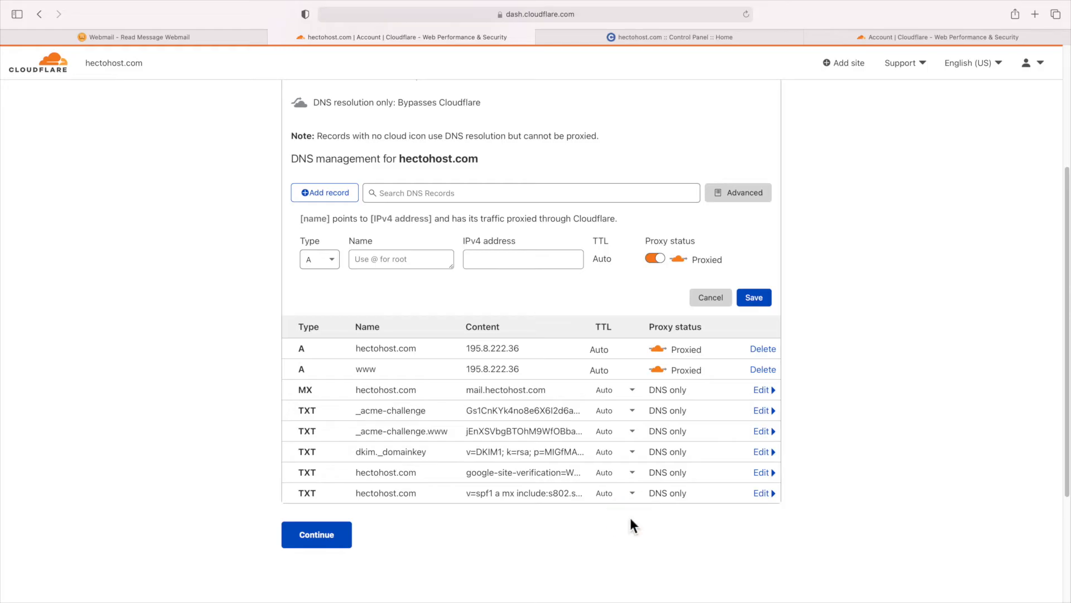
type("mail")
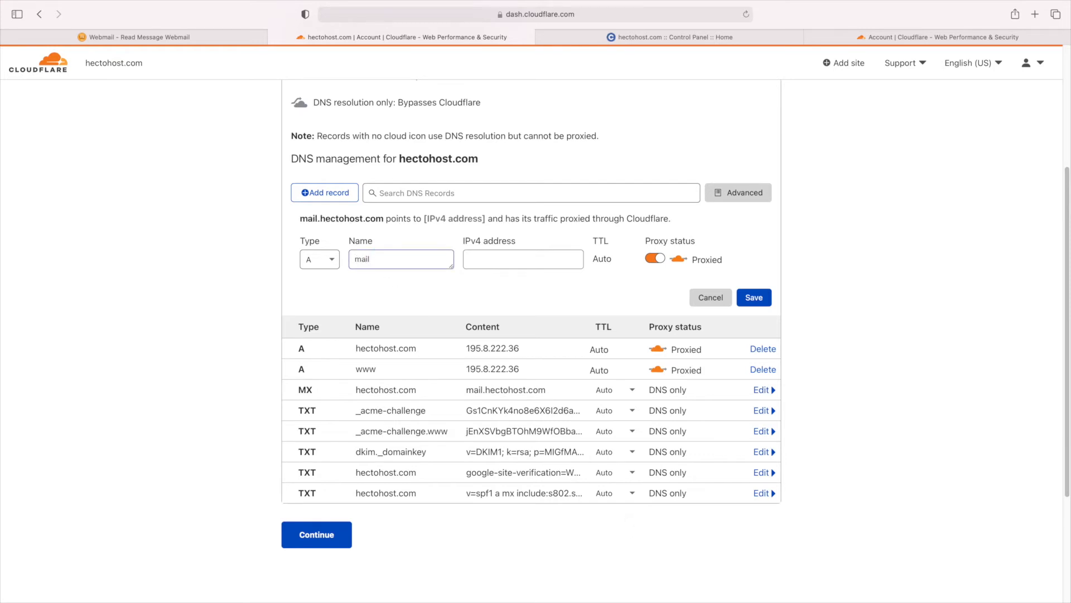
type("195.8.222.36")
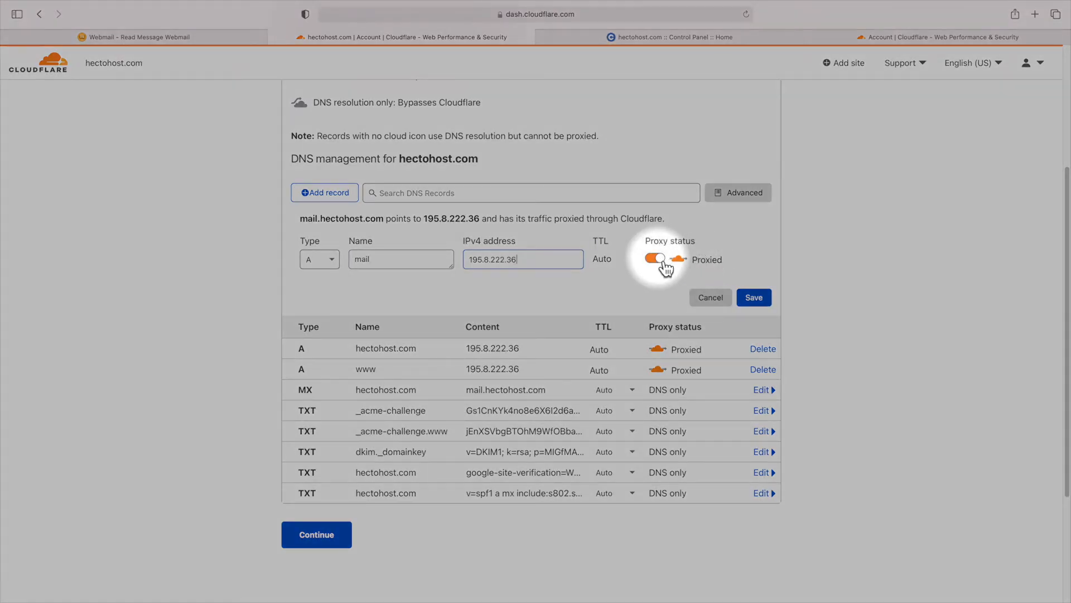
Make the mail record DNS only, save it, and continue past the DNS review.
left_click(655, 259)
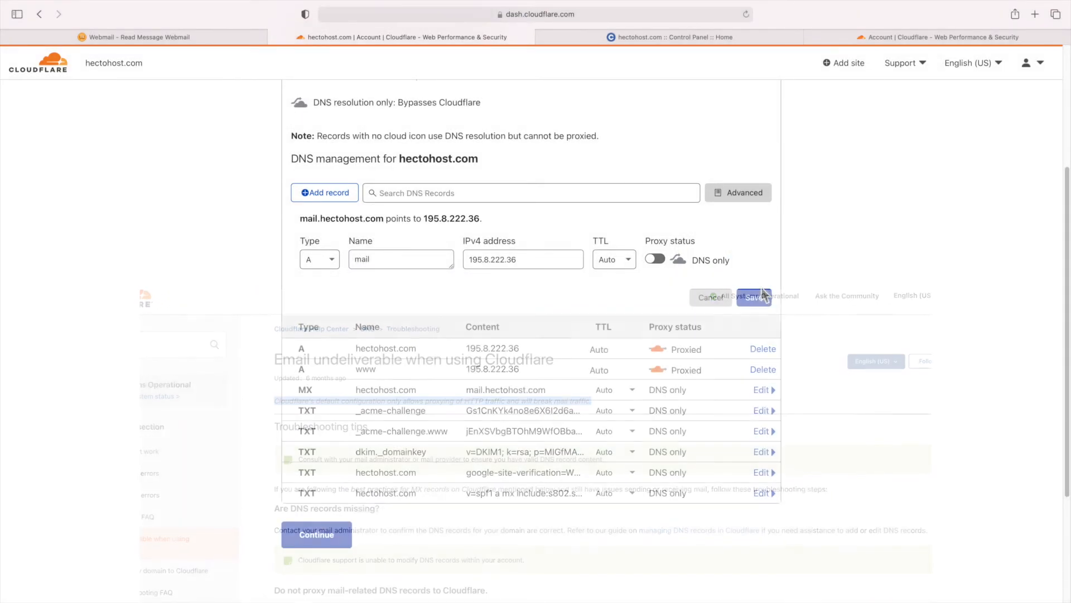
left_click(754, 297)
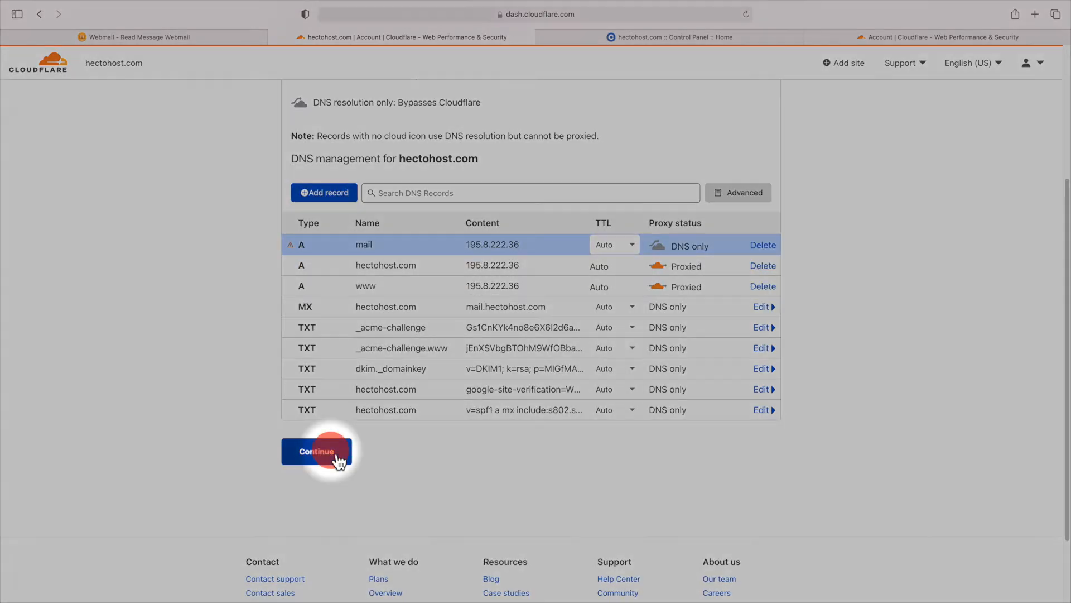
left_click(316, 451)
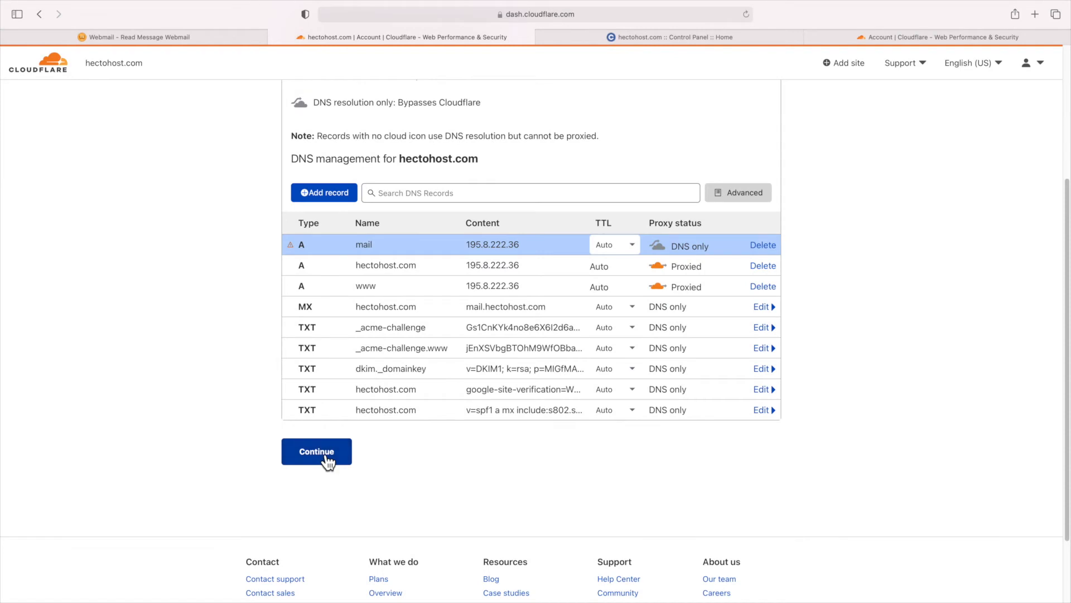
Continue to the Change your nameservers step listing edna and theo Cloudflare nameservers.
left_click(315, 451)
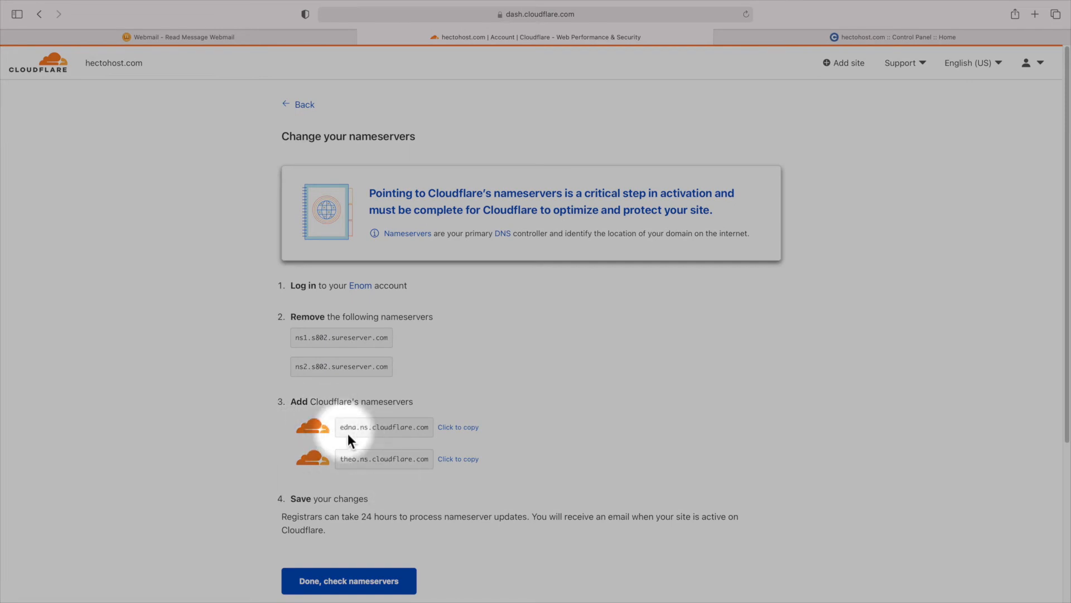
mouse_move(765, 77)
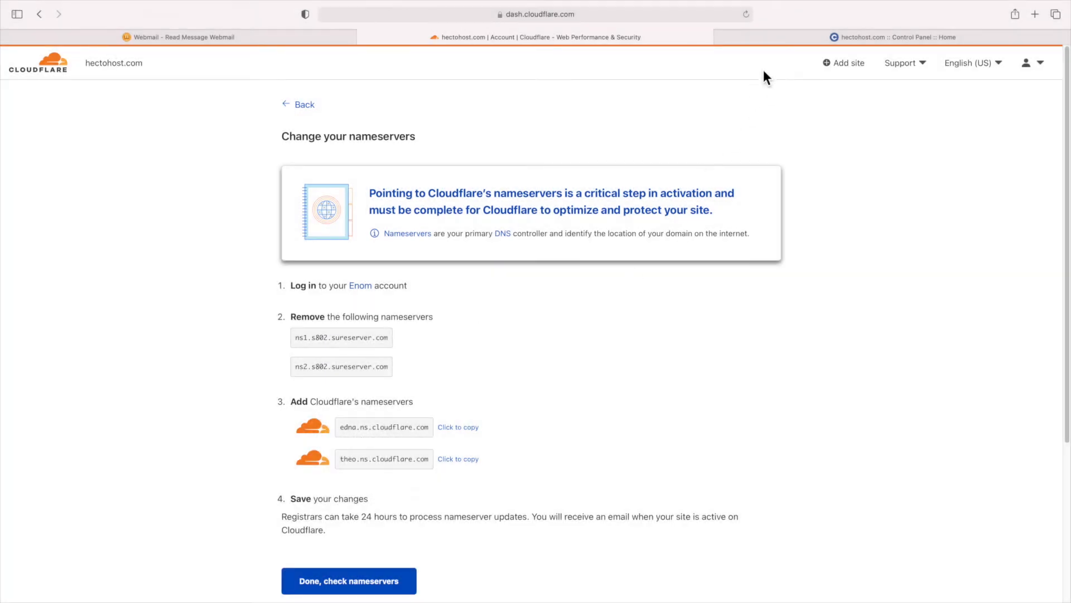
From the hosting control panel's Marketplace, log in to the ICDSoft Account Panel.
left_click(893, 37)
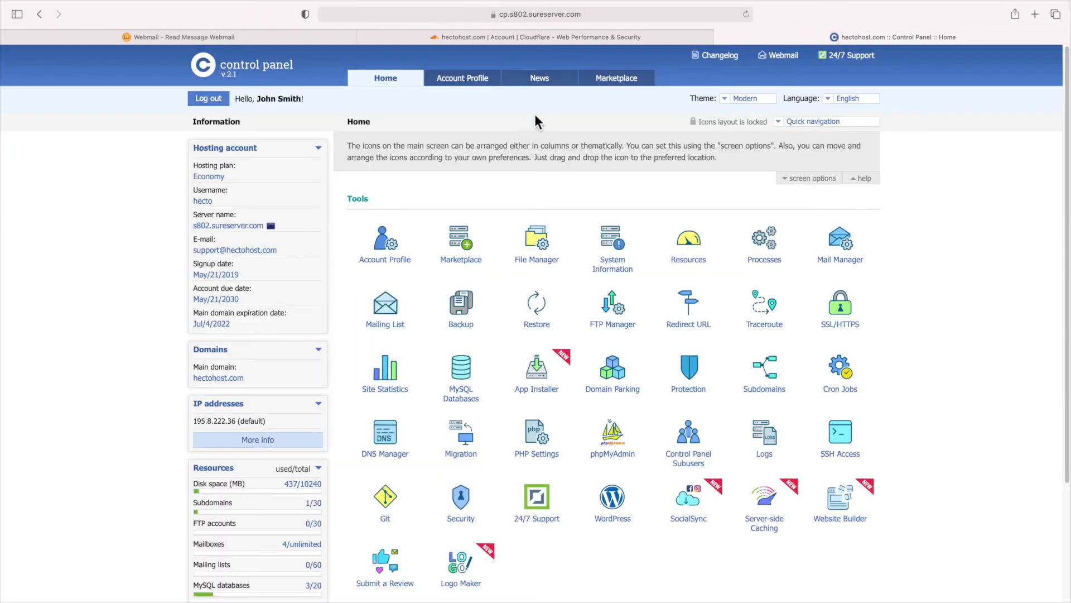
left_click(616, 77)
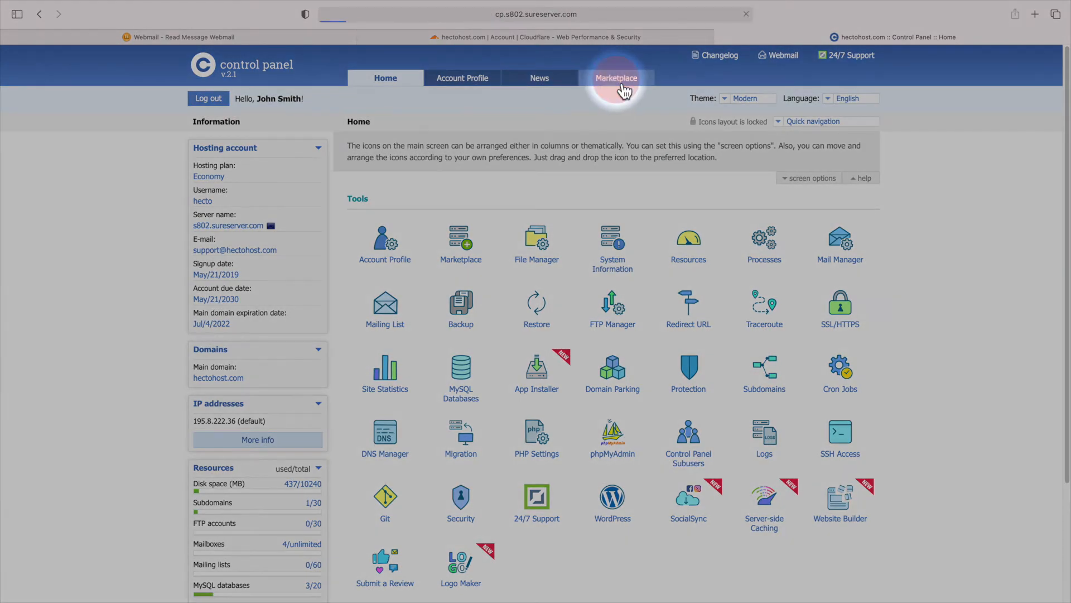
left_click(616, 77)
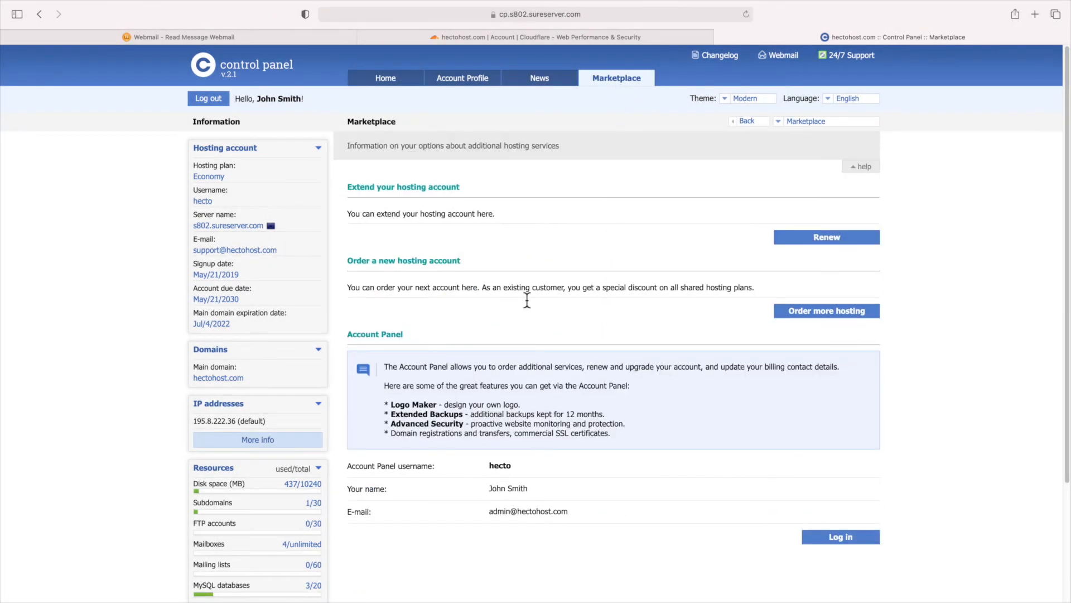
mouse_move(809, 582)
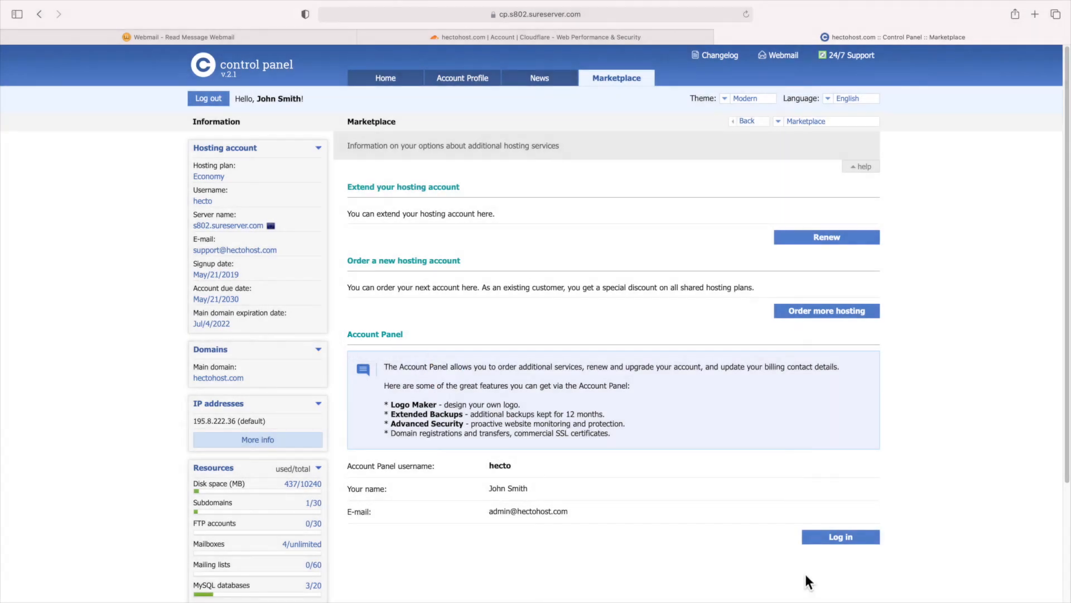
left_click(839, 537)
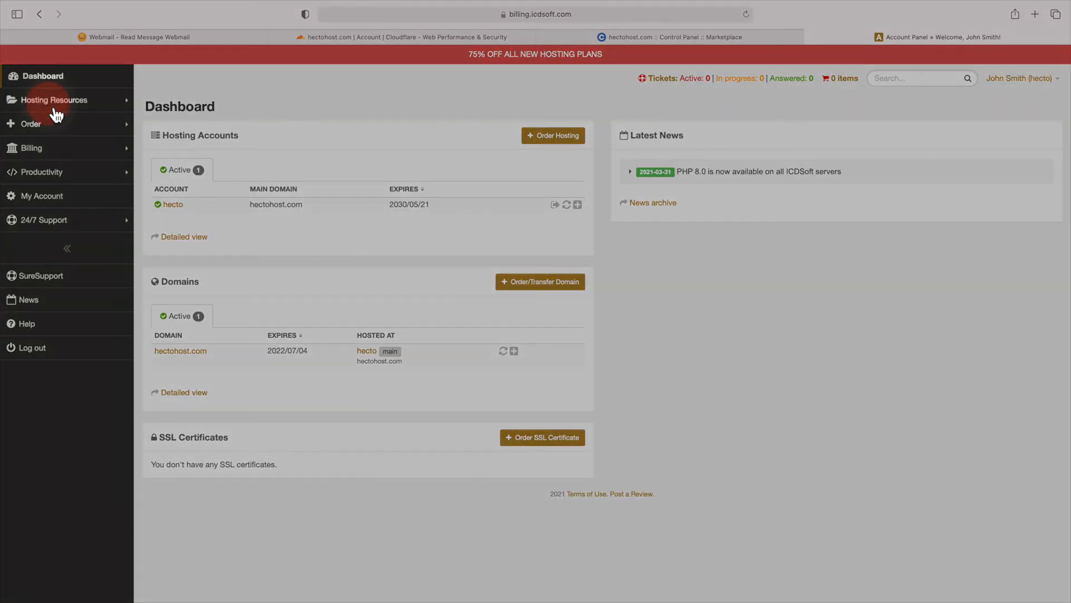
Under Hosting Resources > Domains, manage hectohost.com and go to its Name Servers.
left_click(53, 100)
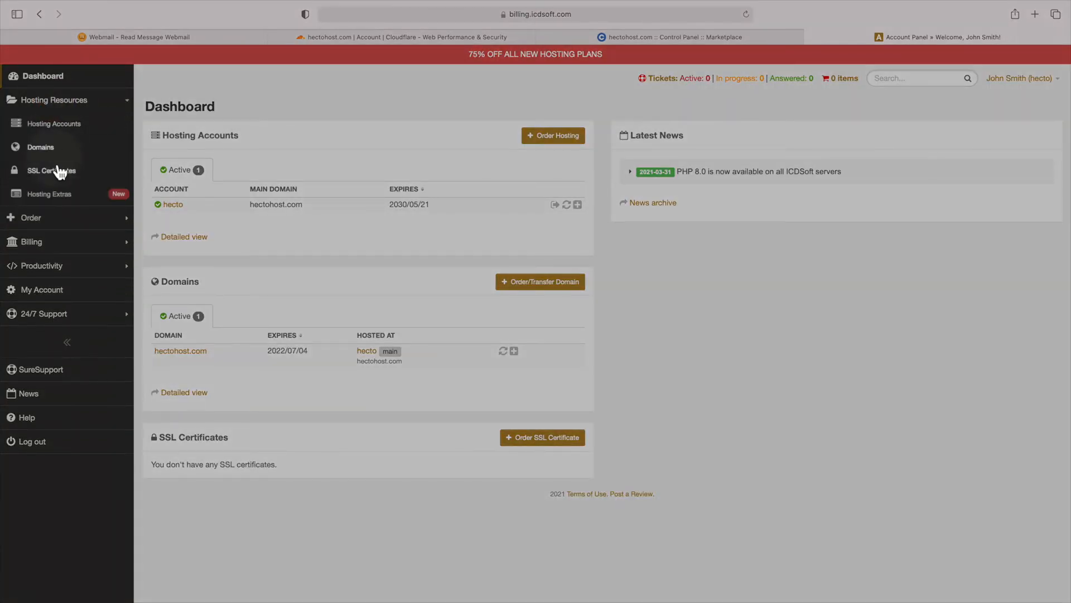
left_click(41, 147)
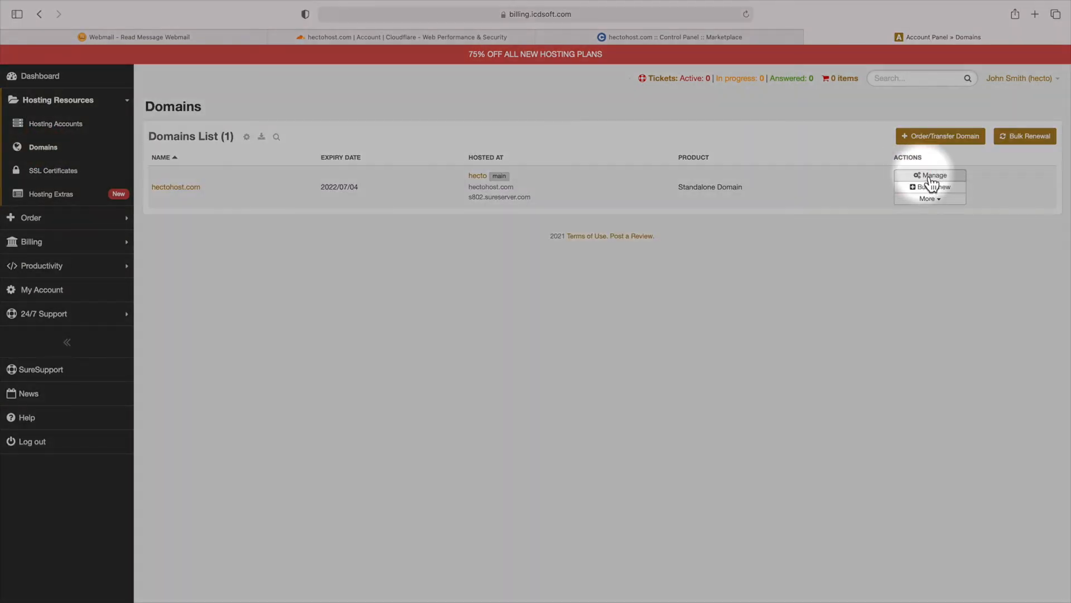
left_click(929, 175)
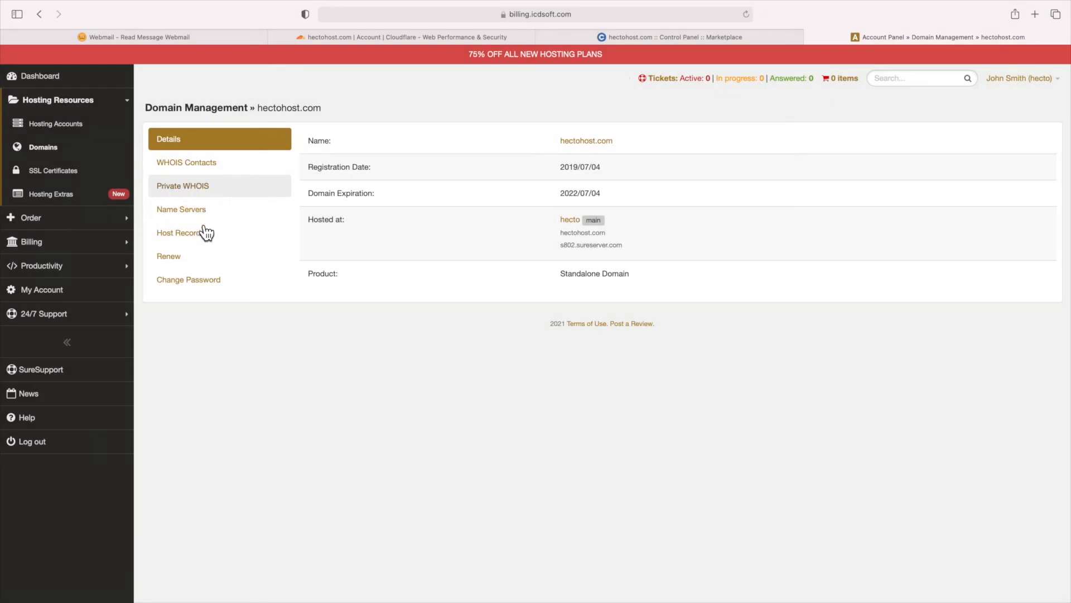
left_click(180, 208)
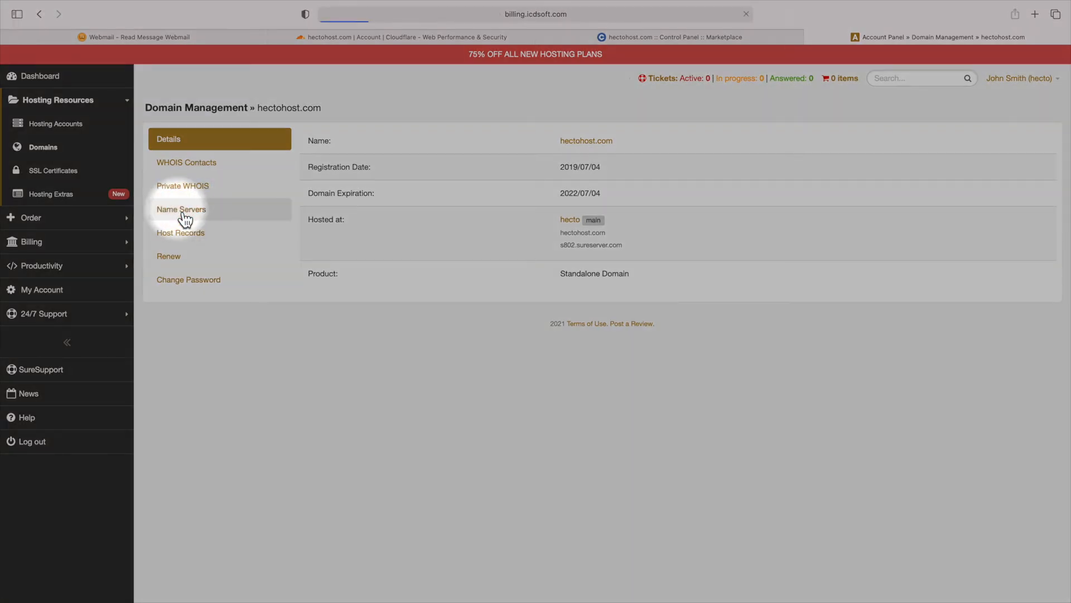
Set custom name servers edna.ns.cloudflare.com and theo.ns.cloudflare.com and update.
left_click(181, 209)
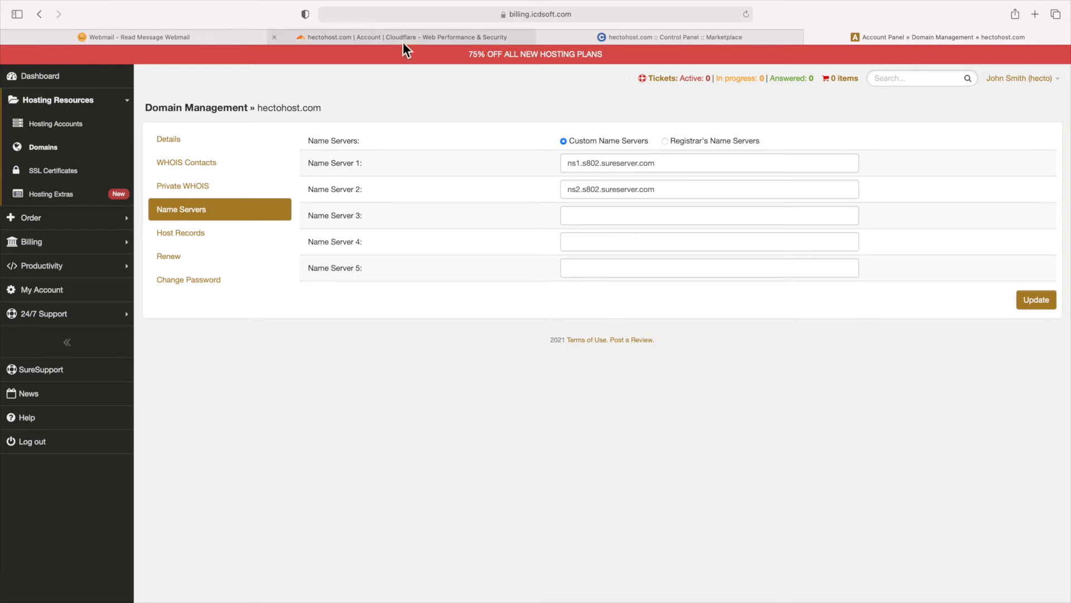
left_click(402, 37)
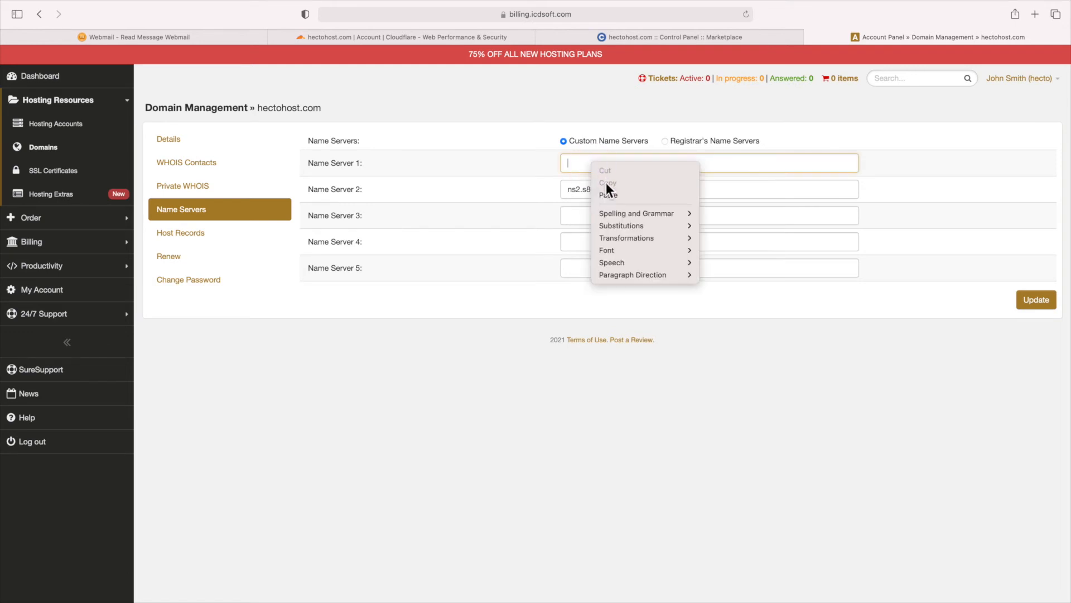
left_click(403, 37)
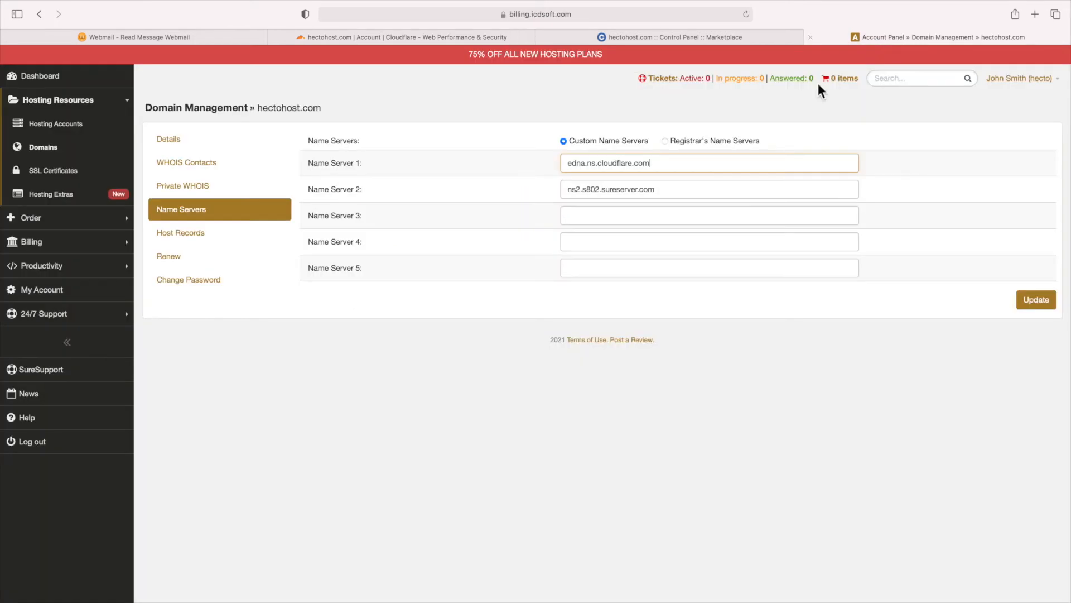
type("theo.ns.cloudflare.com")
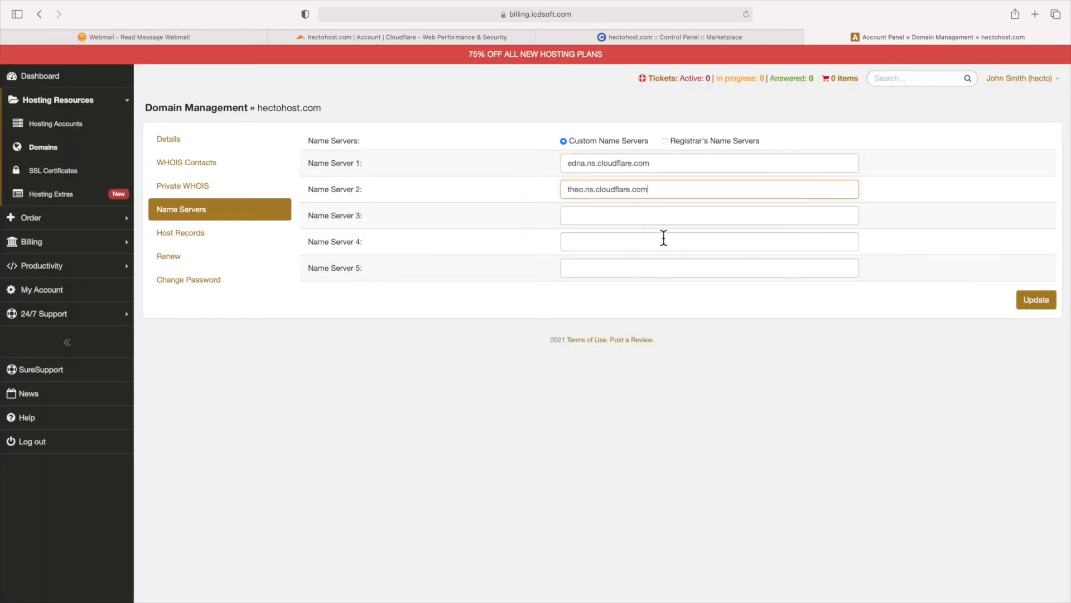
left_click(1036, 299)
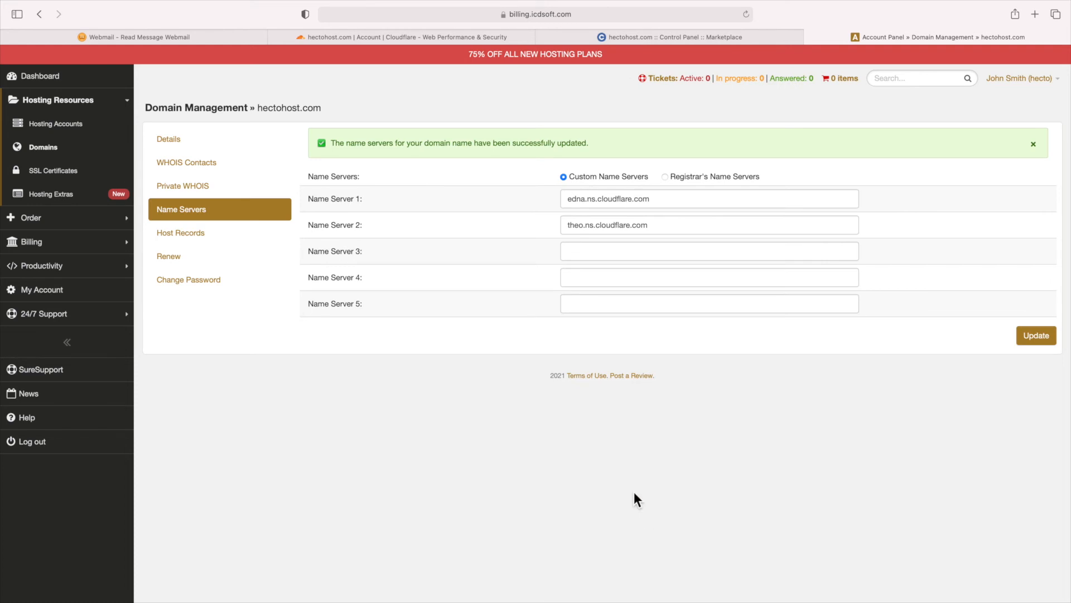
Confirm 'Done, check nameservers' for hectohost.com, bringing up the Quick Start Guide.
left_click(401, 37)
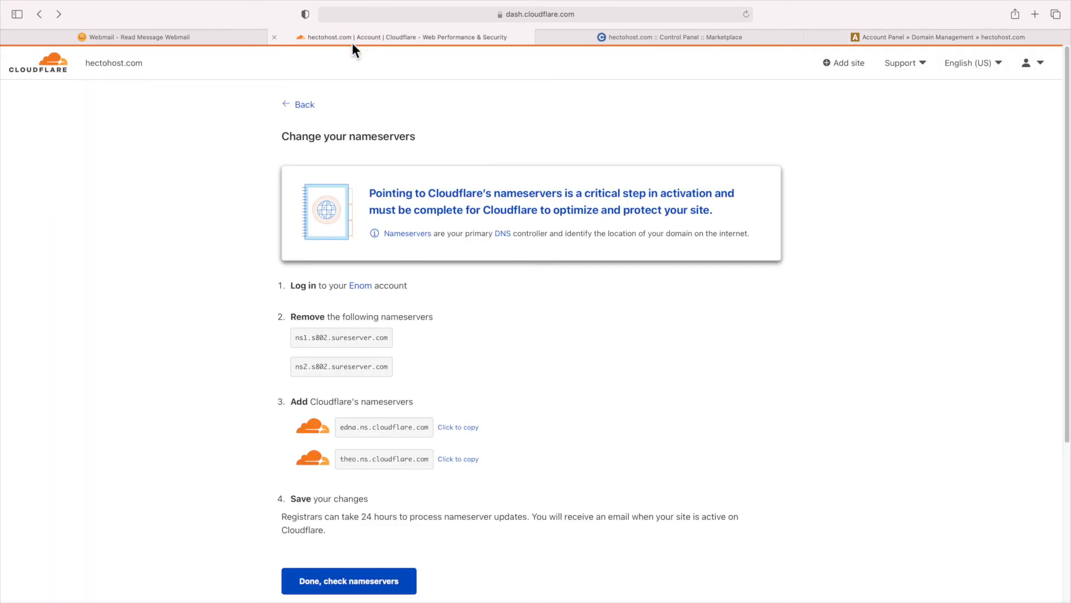
scroll("down", 3)
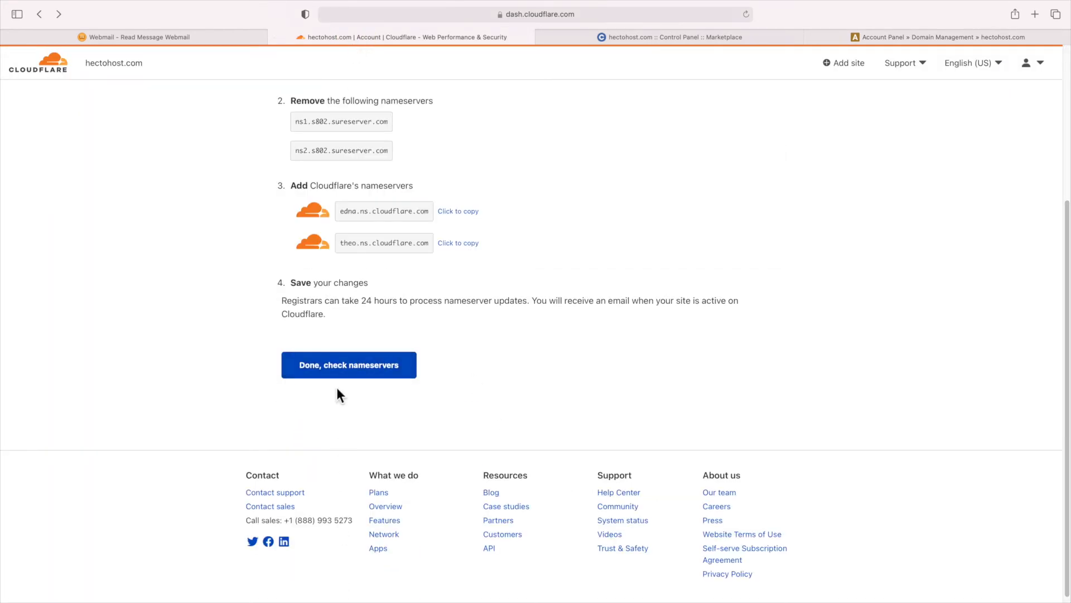
left_click(348, 364)
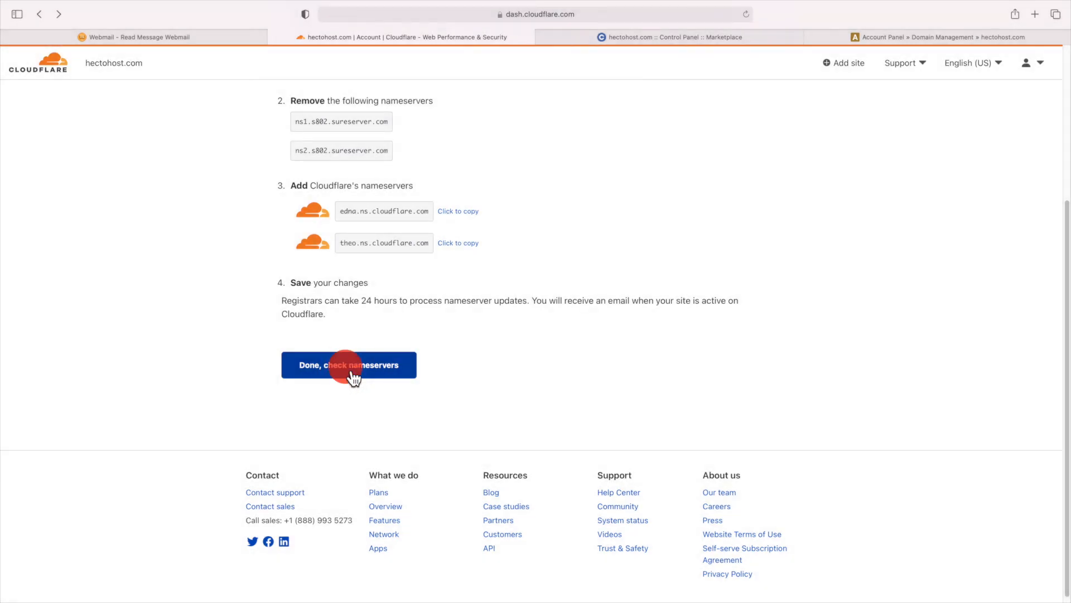
left_click(348, 363)
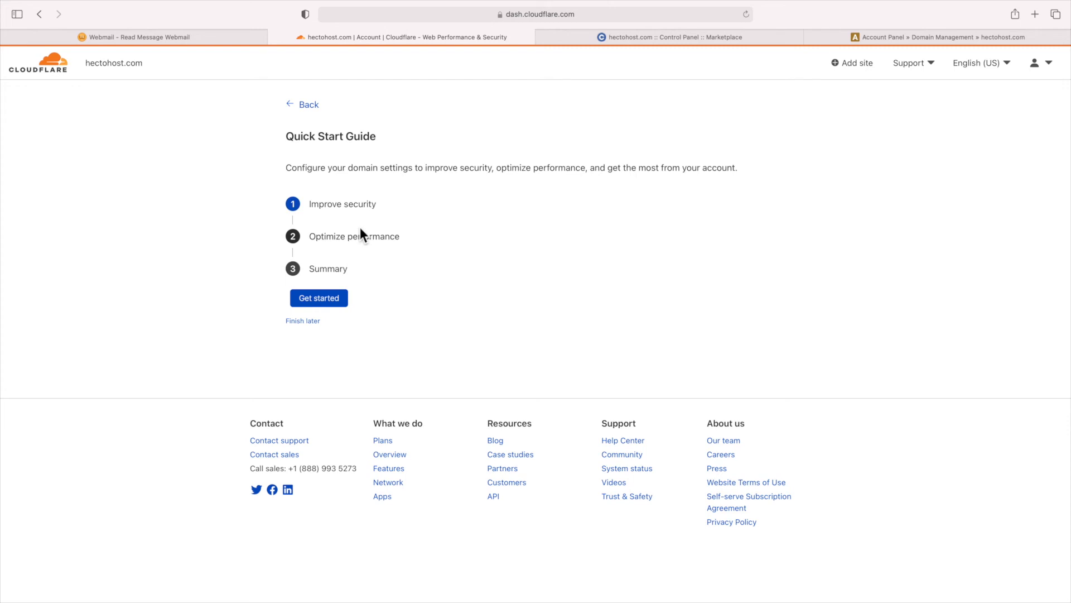
Start the guide and save Automatic HTTPS Rewrites on and Always Use HTTPS on.
left_click(318, 297)
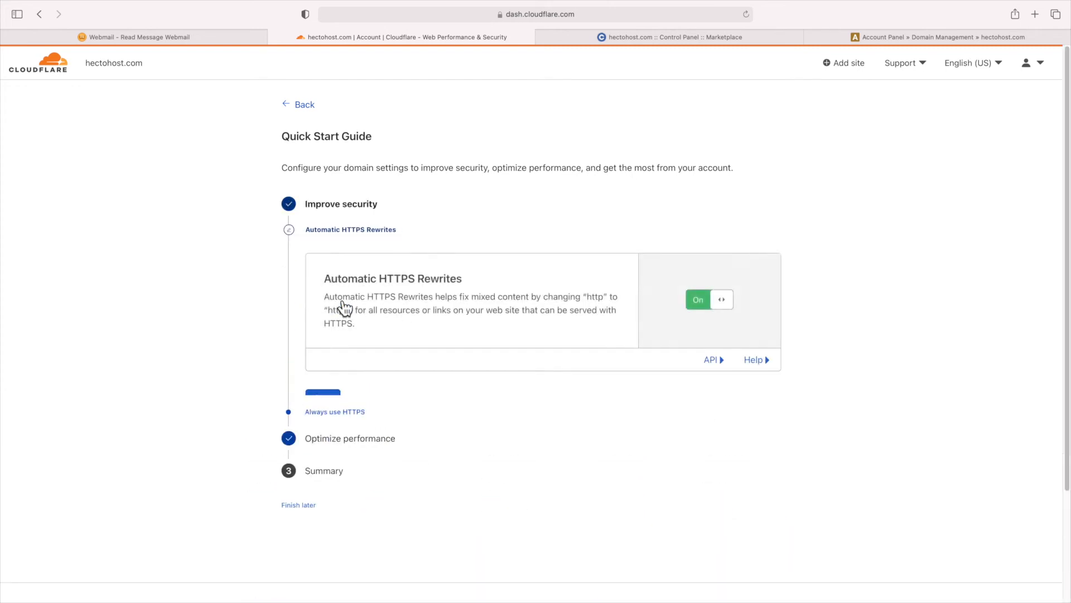
left_click(710, 299)
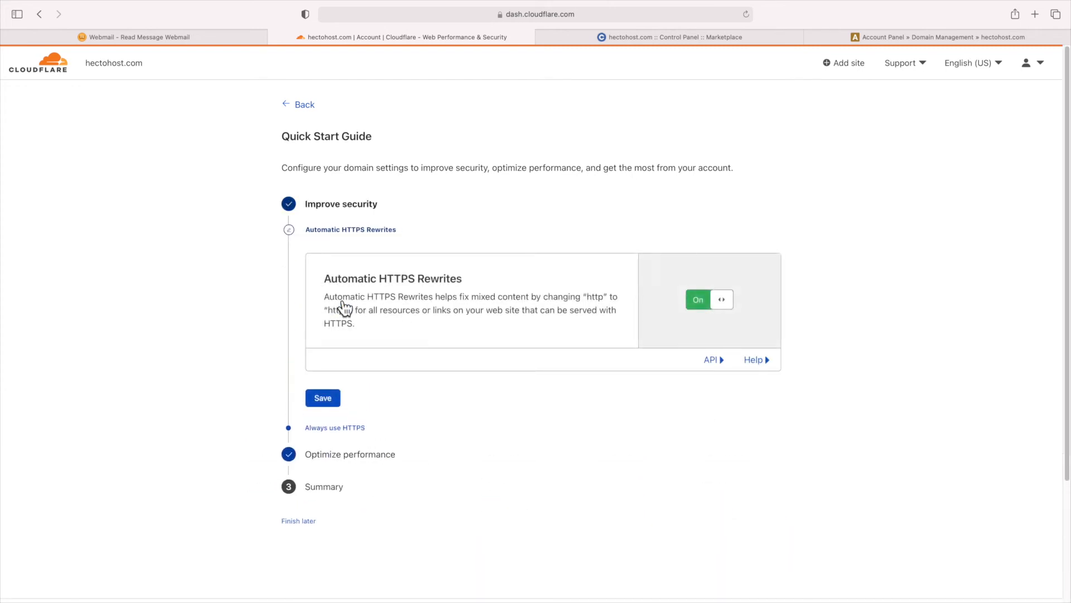
left_click(335, 432)
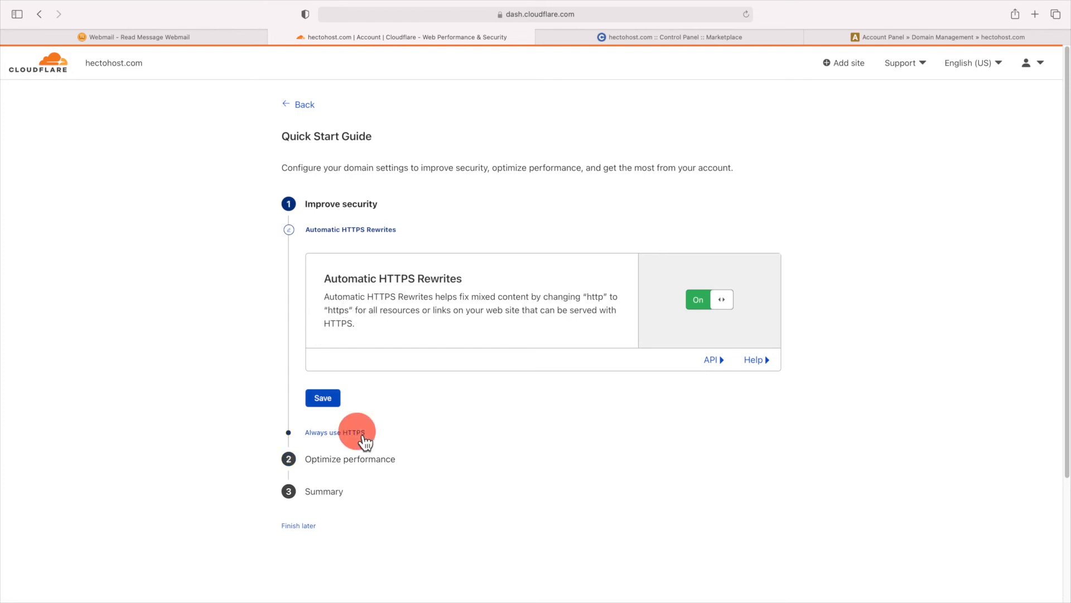
left_click(336, 432)
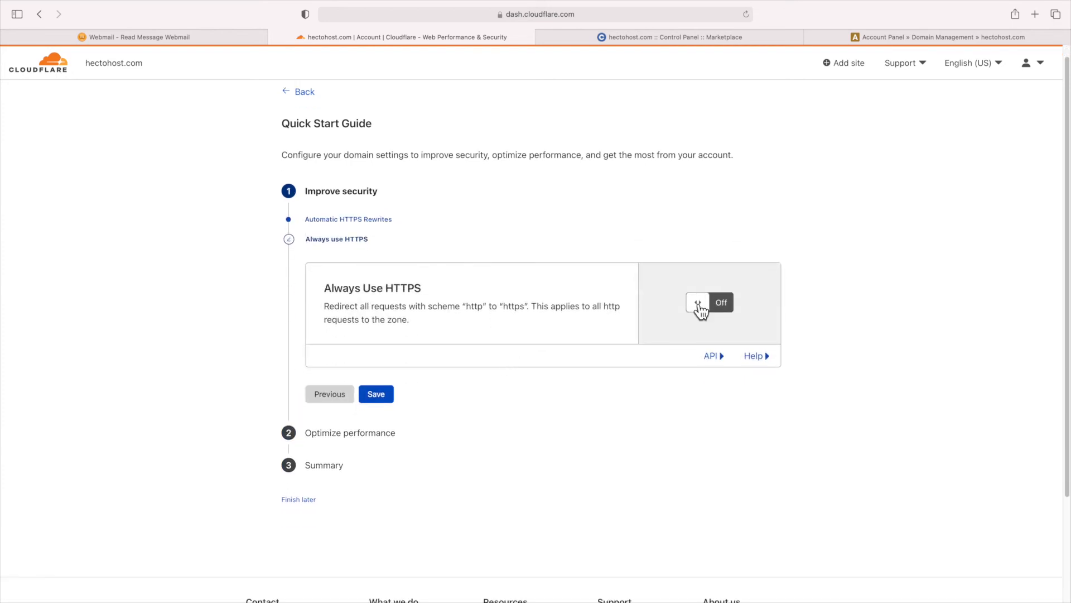
left_click(708, 303)
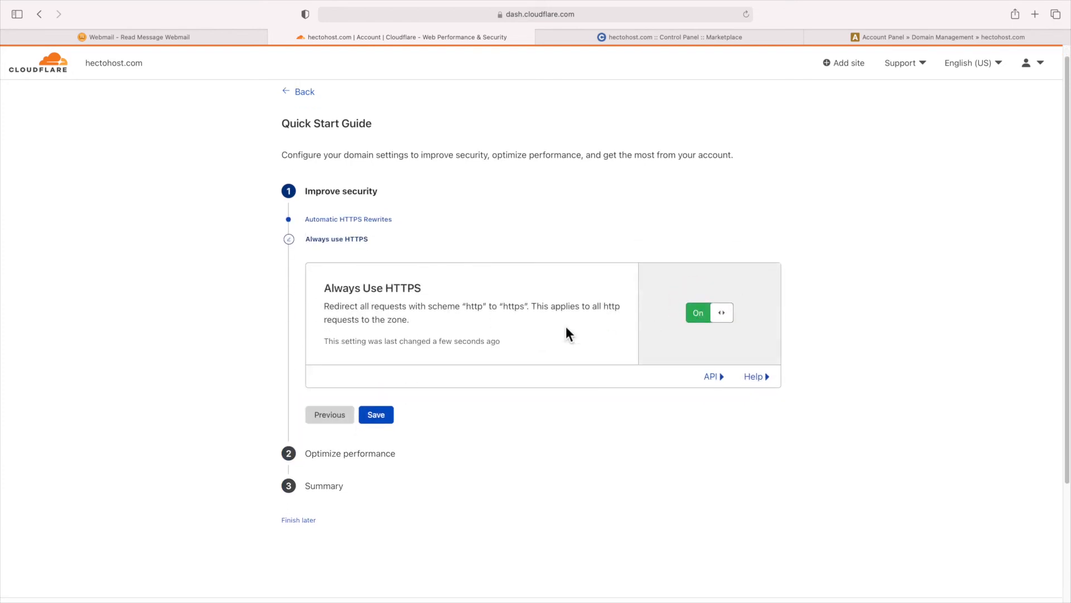
left_click(376, 414)
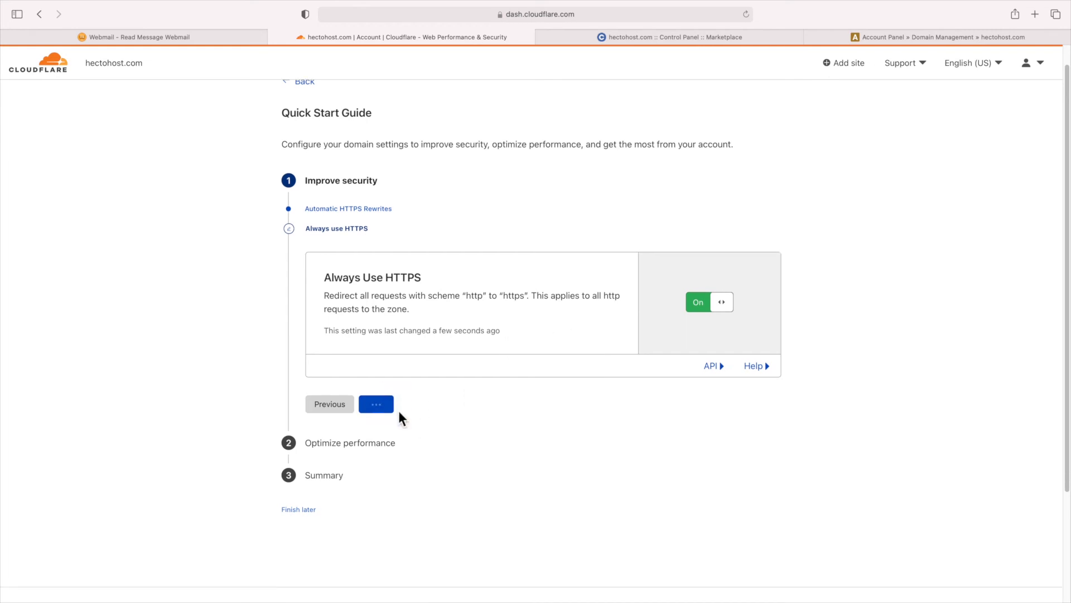
Save Auto Minify with nothing selected and Brotli on, reaching the guide Summary.
left_click(376, 404)
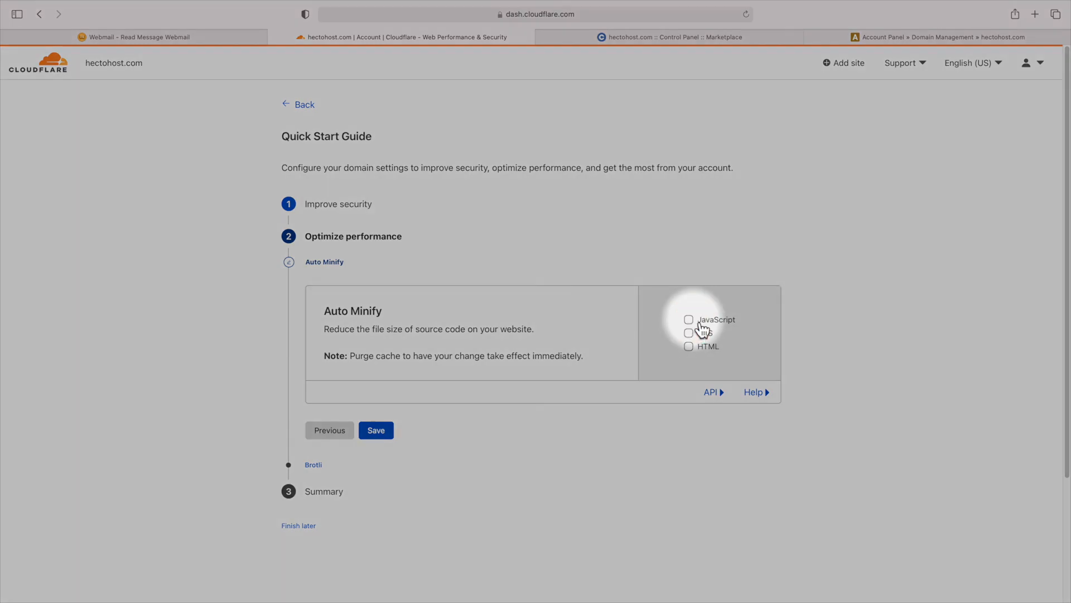
mouse_move(592, 403)
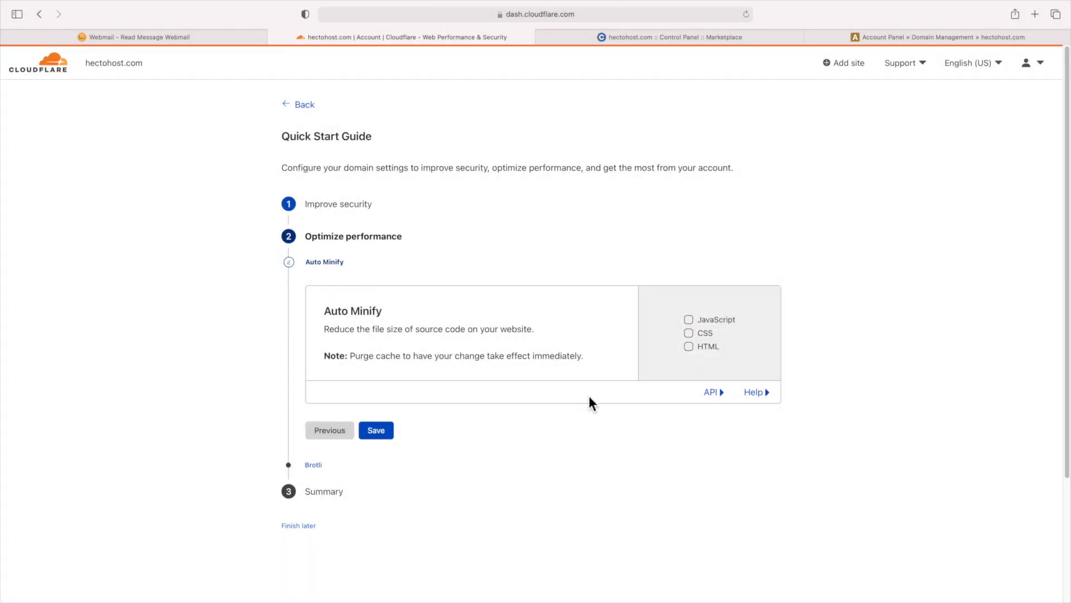
left_click(375, 430)
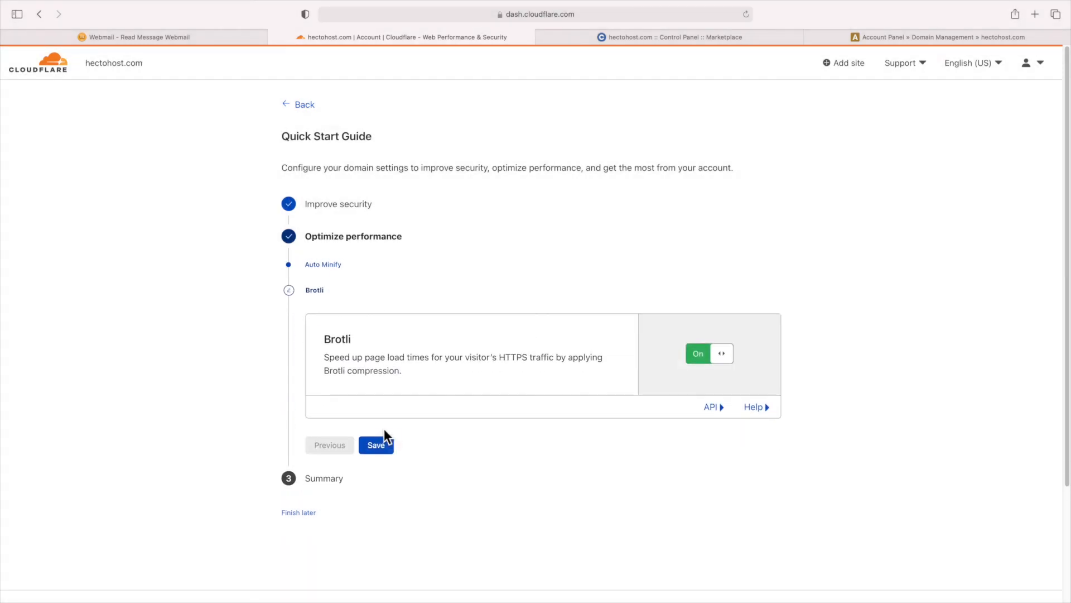
left_click(376, 446)
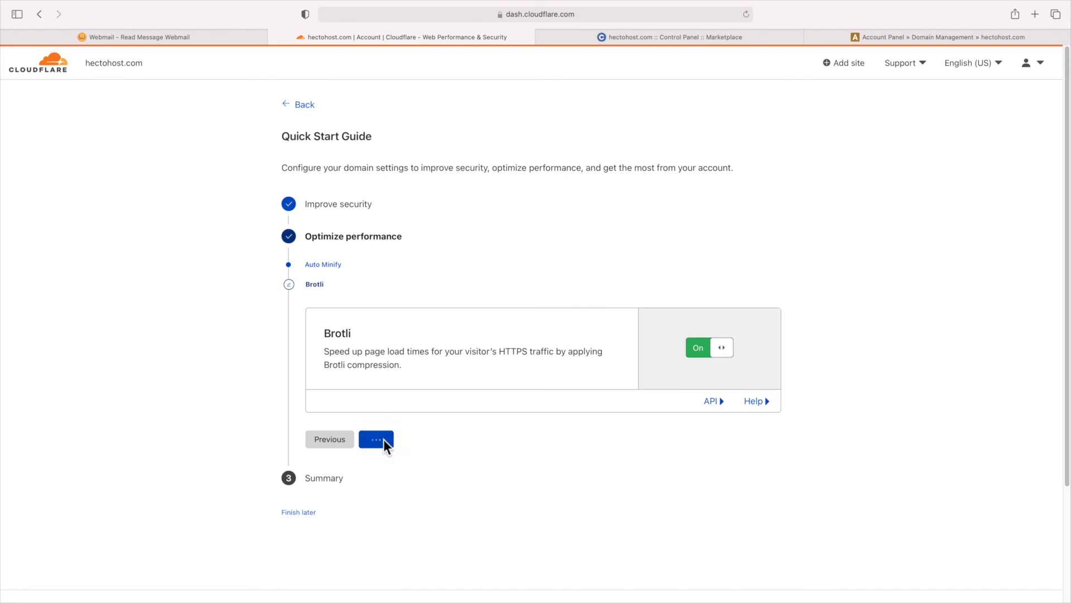
left_click(375, 438)
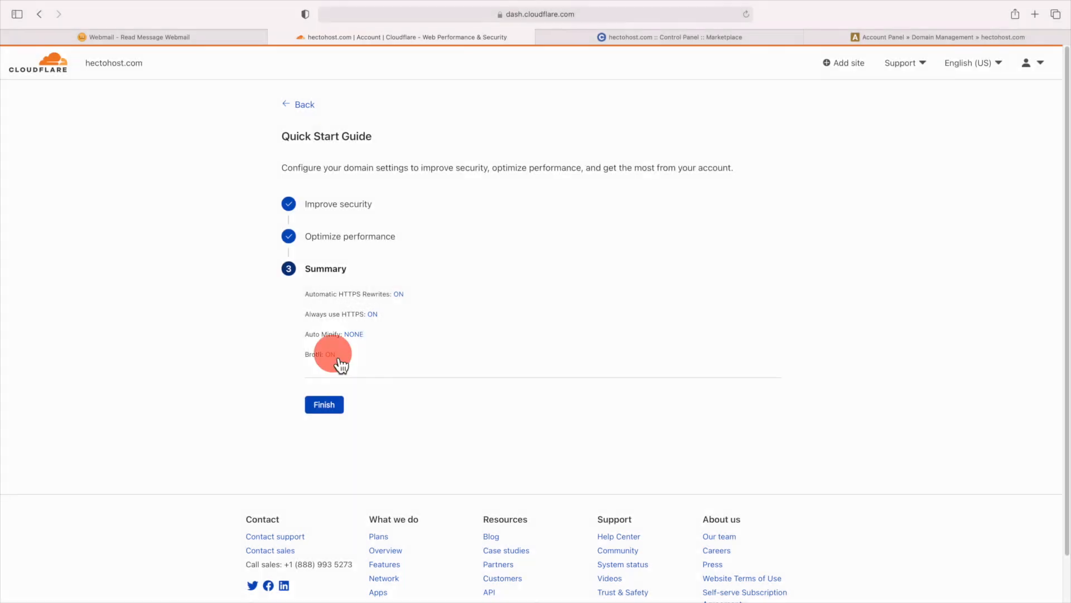
Finish the Quick Start Guide, landing on hectohost.com's Overview showing Cloudflare protection active.
left_click(324, 404)
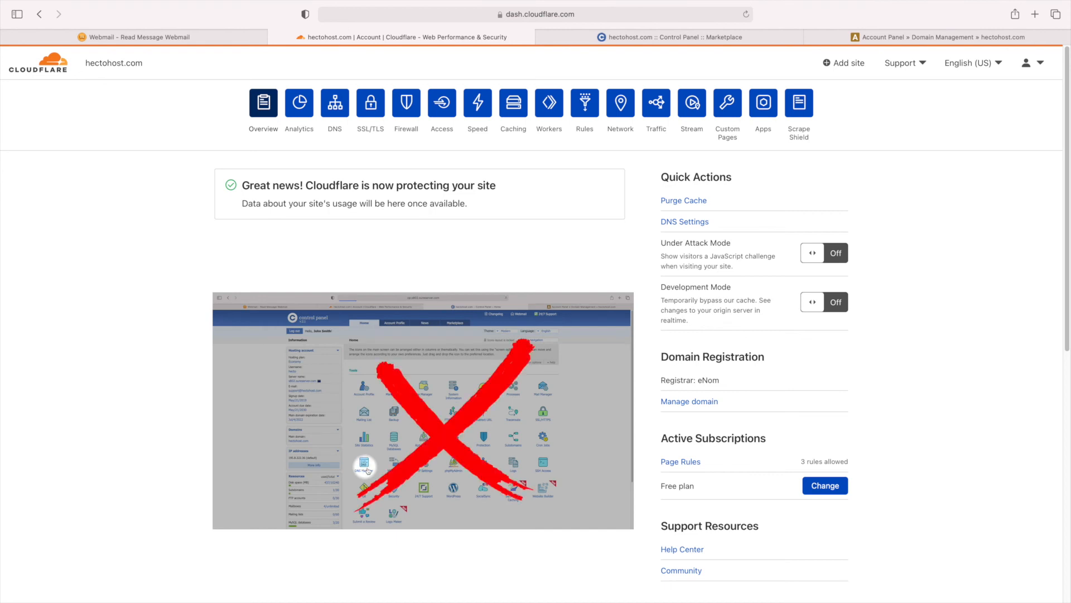
left_click(364, 466)
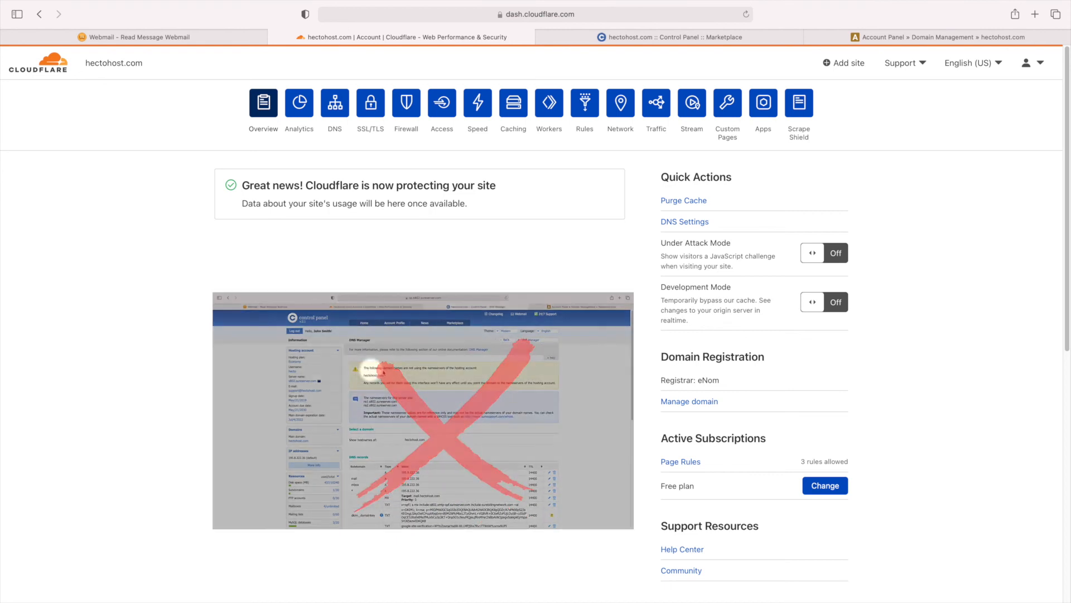
left_click(335, 103)
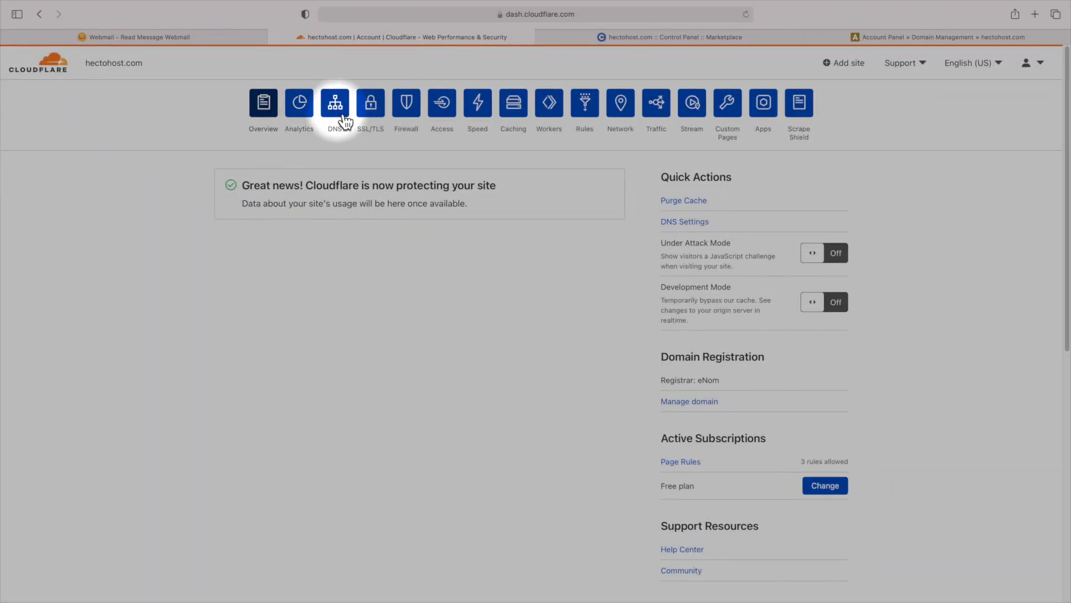
left_click(335, 106)
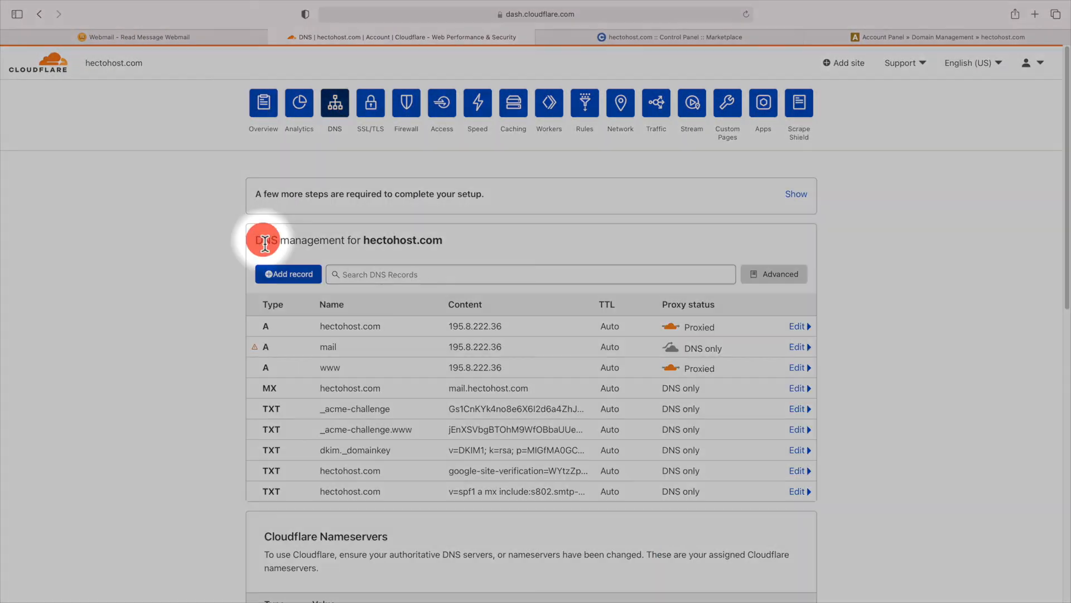
left_click(264, 102)
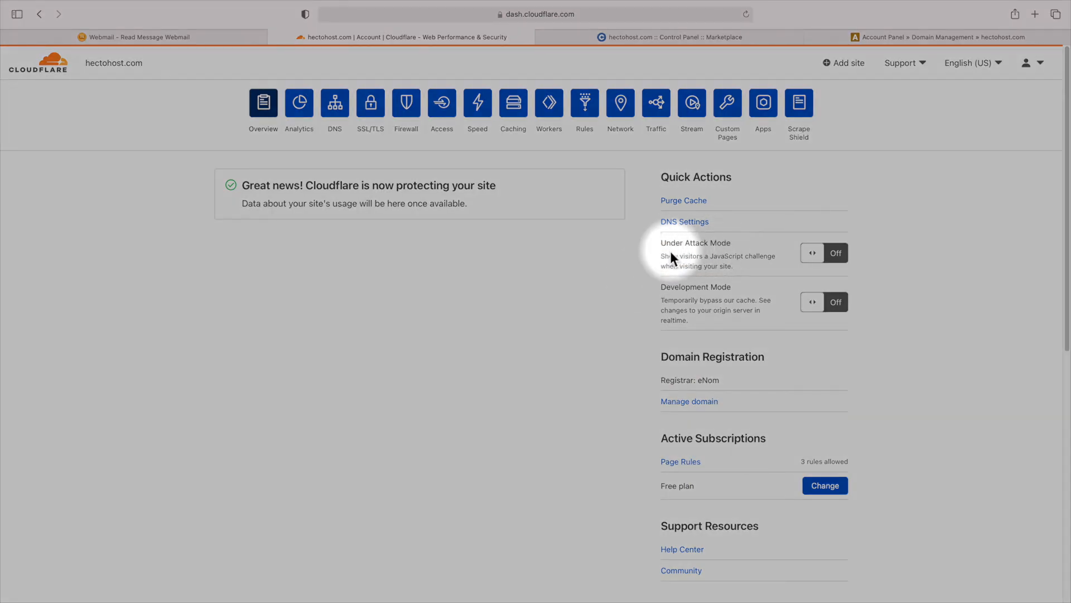
mouse_move(584, 305)
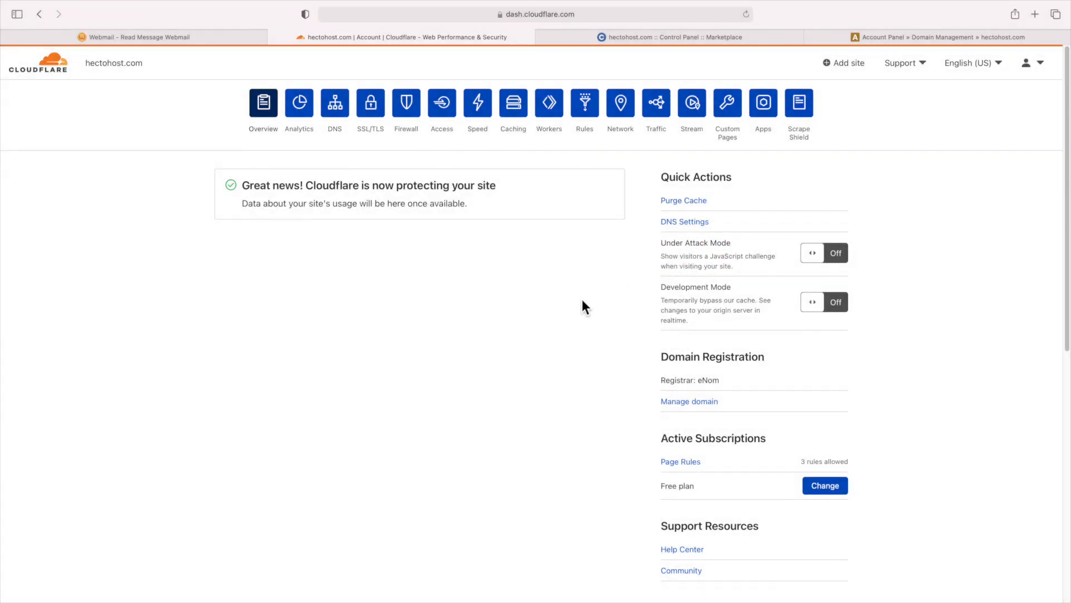